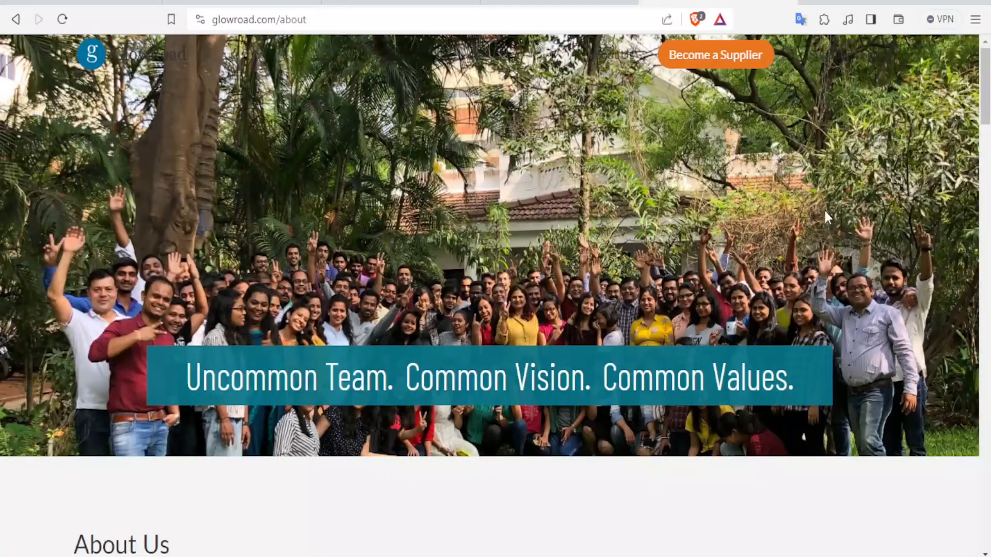
Scroll the store page and highlight the phrase about earning money with joy
scroll(down, 3)
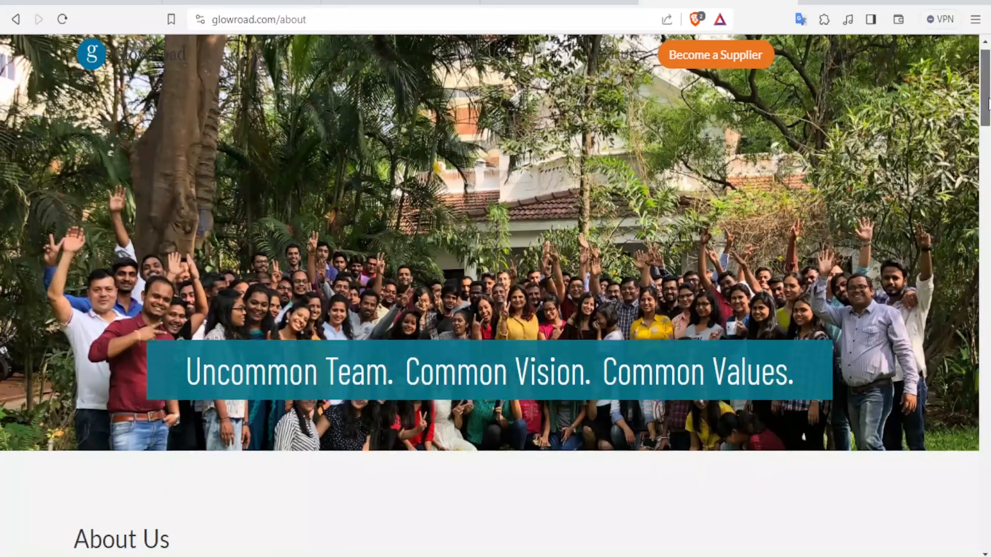
scroll(down, 3)
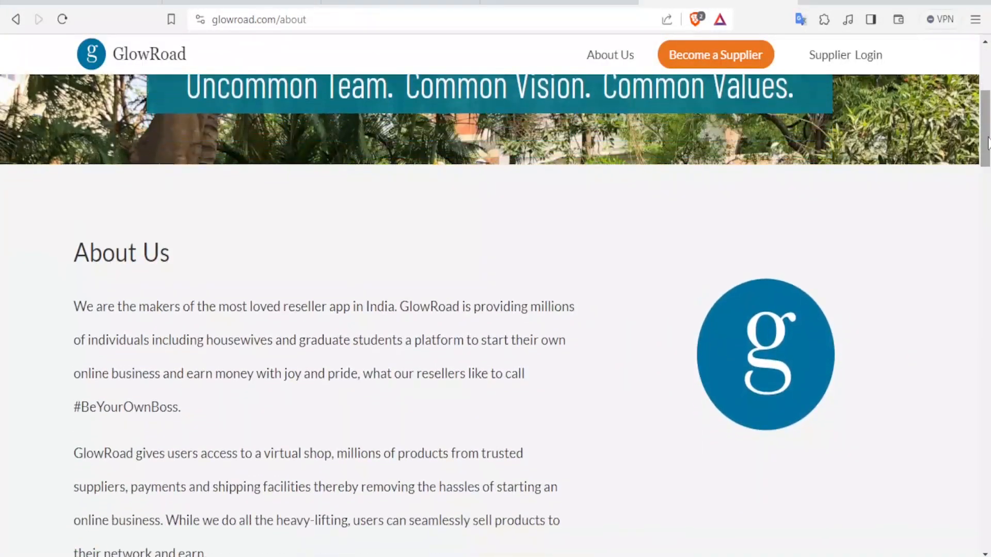
mouse_move(410, 315)
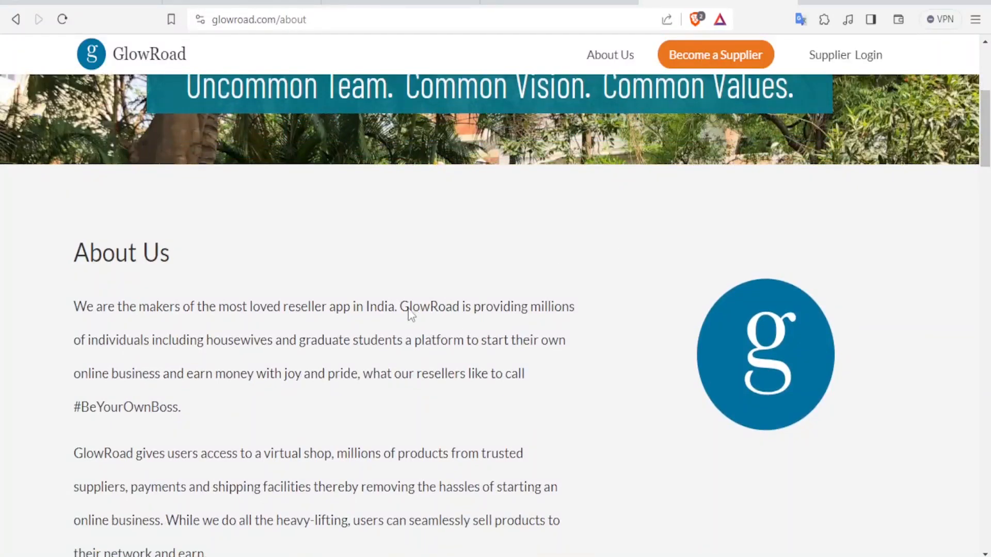
drag(402, 306, 453, 340)
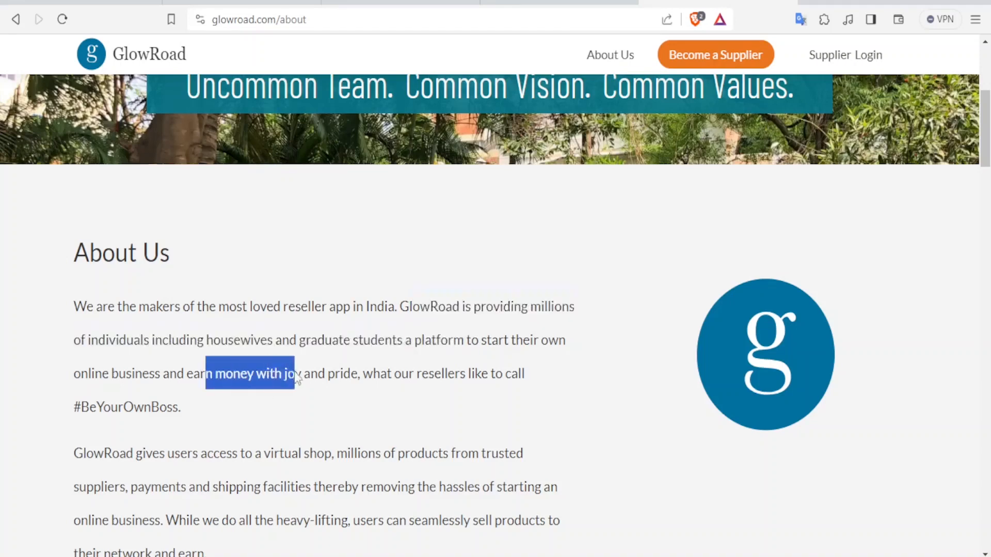
scroll(down, 3)
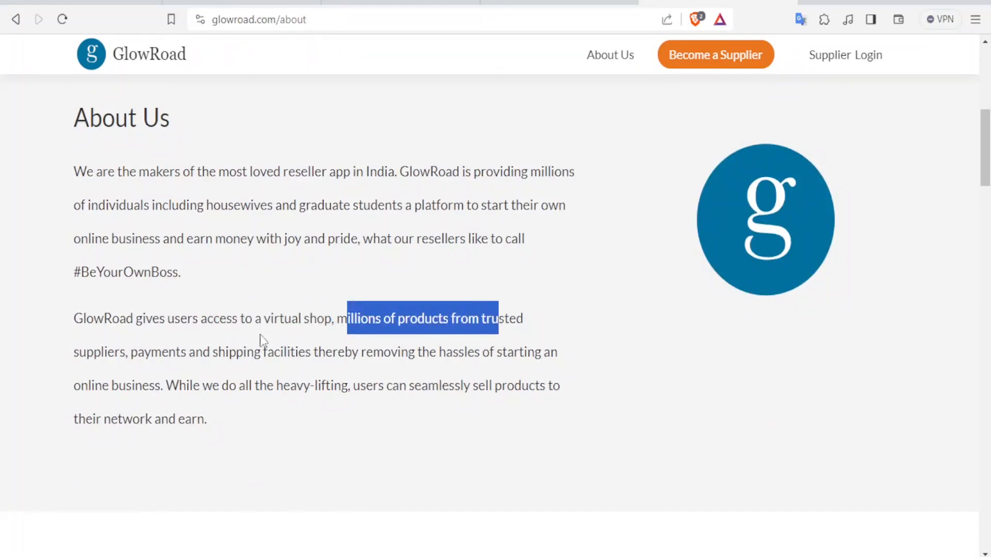
mouse_move(185, 374)
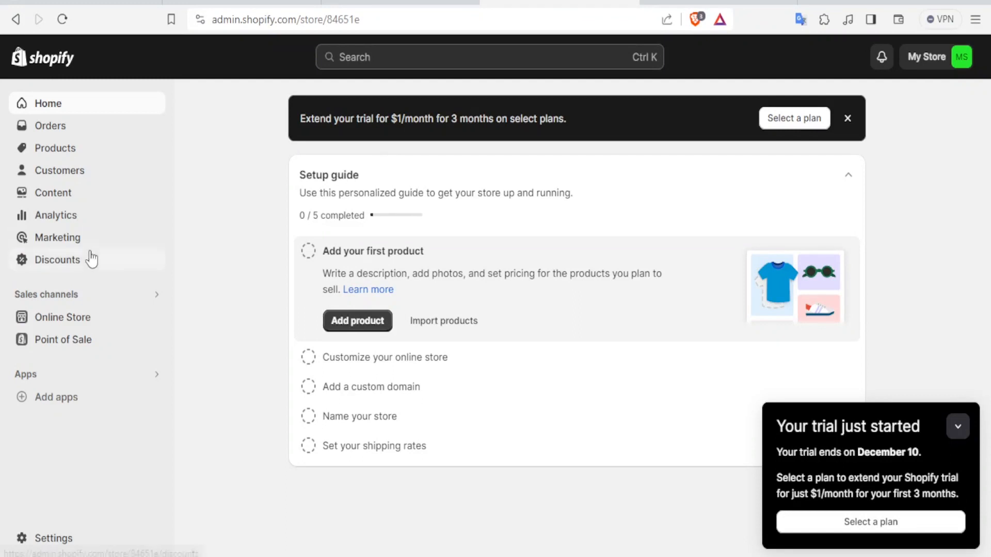
mouse_move(49, 381)
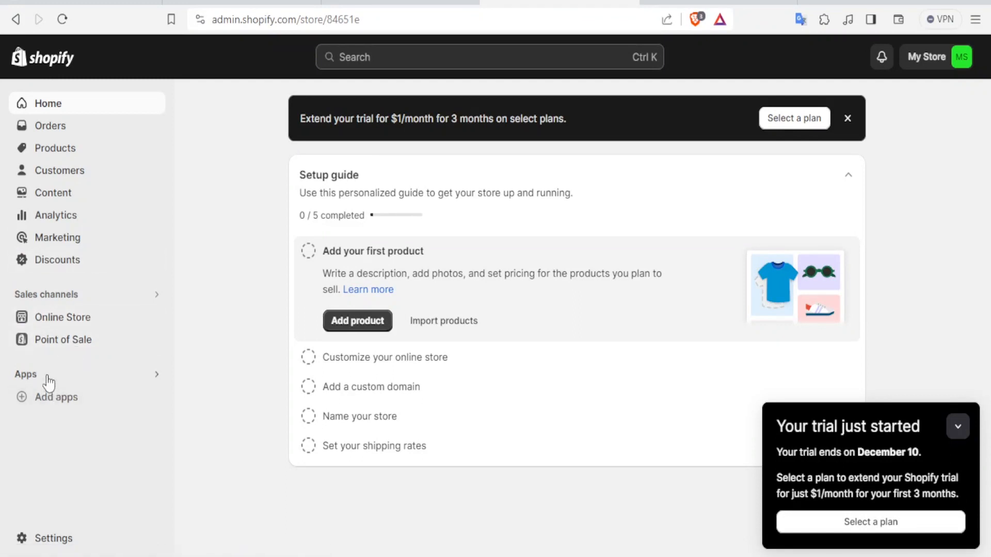
Search the store's apps for glowroad and extend the search to the Shopify App Store
click(21, 374)
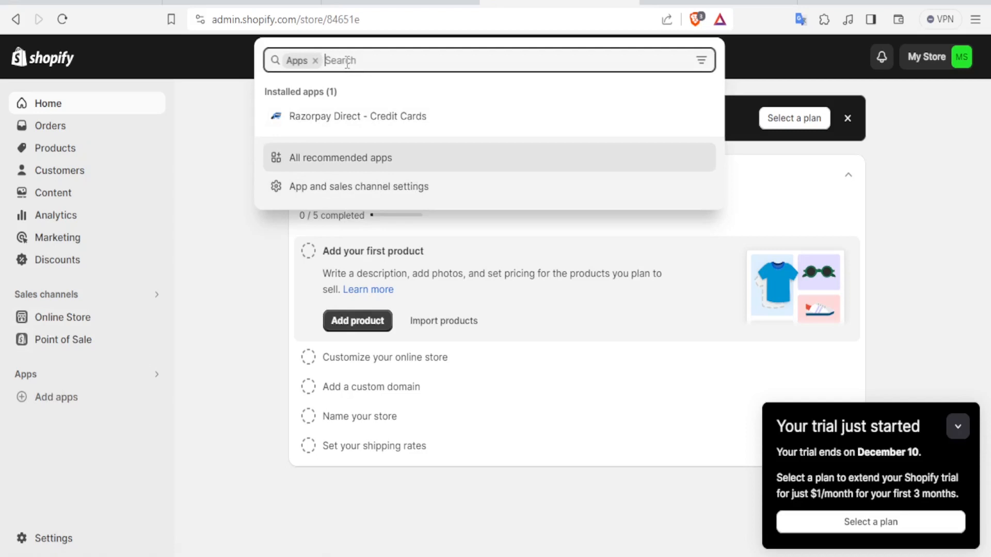
text(glowroad)
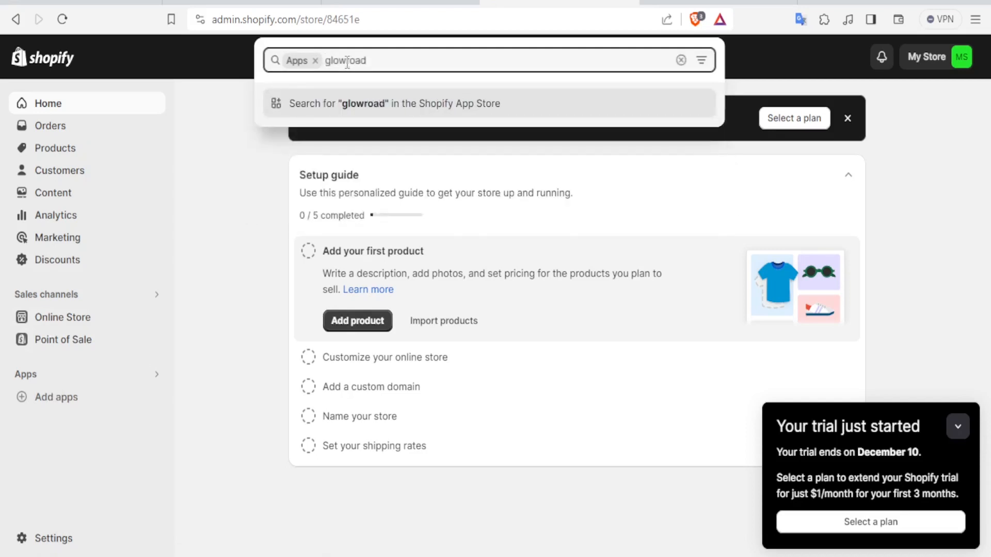
click(394, 104)
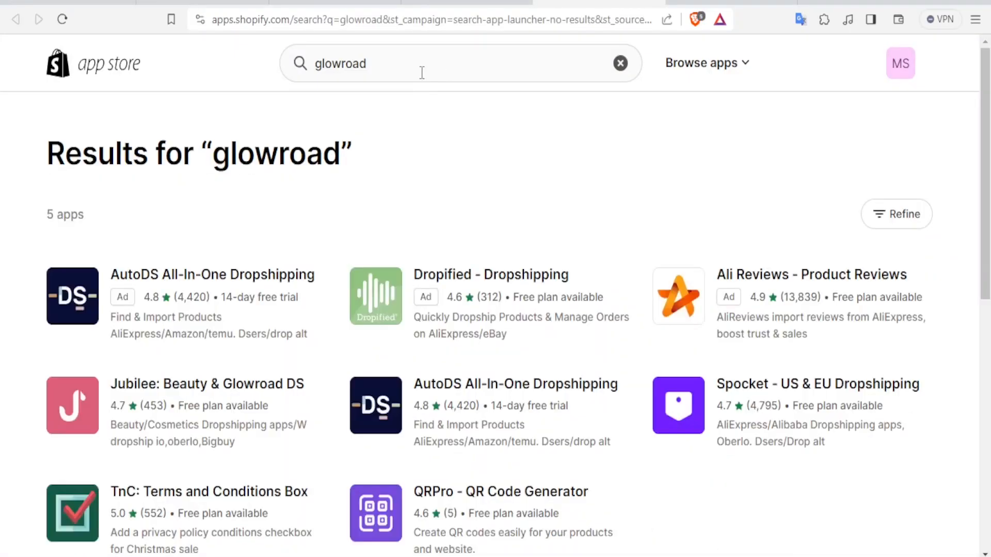
mouse_move(271, 315)
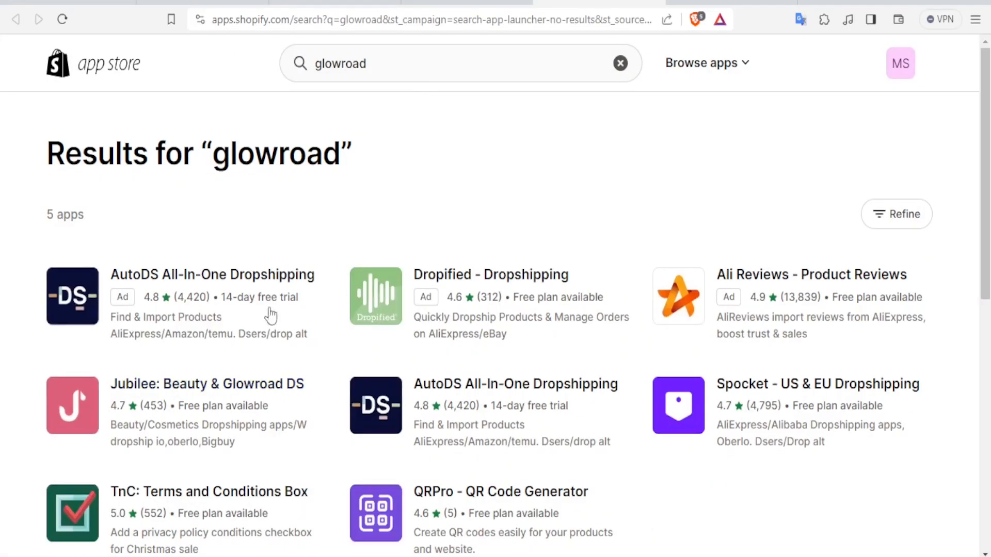
mouse_move(716, 362)
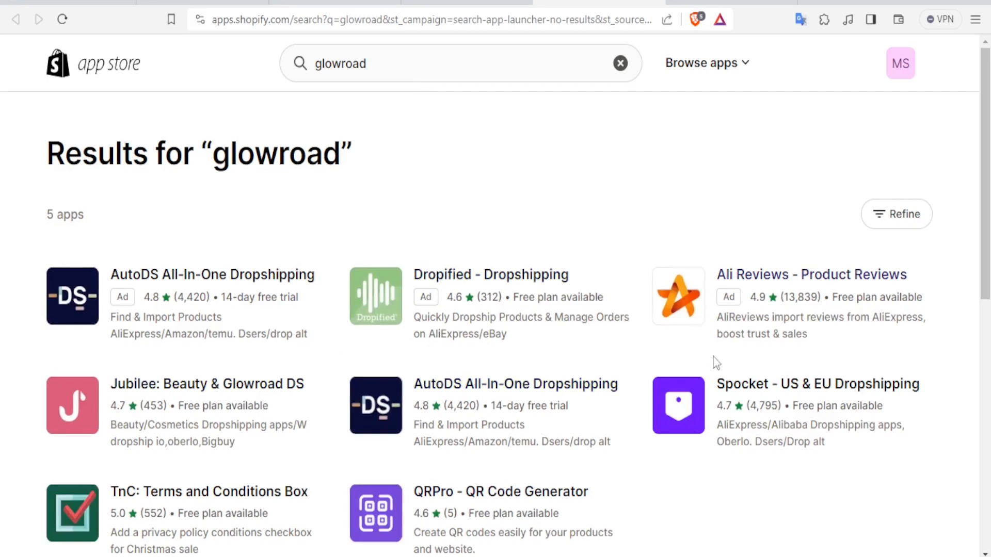
mouse_move(526, 192)
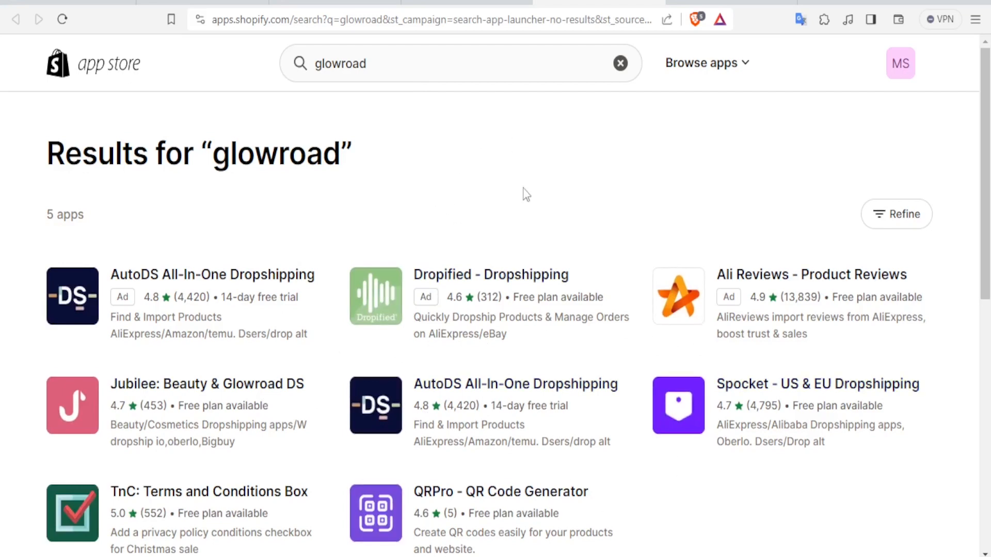
mouse_move(459, 218)
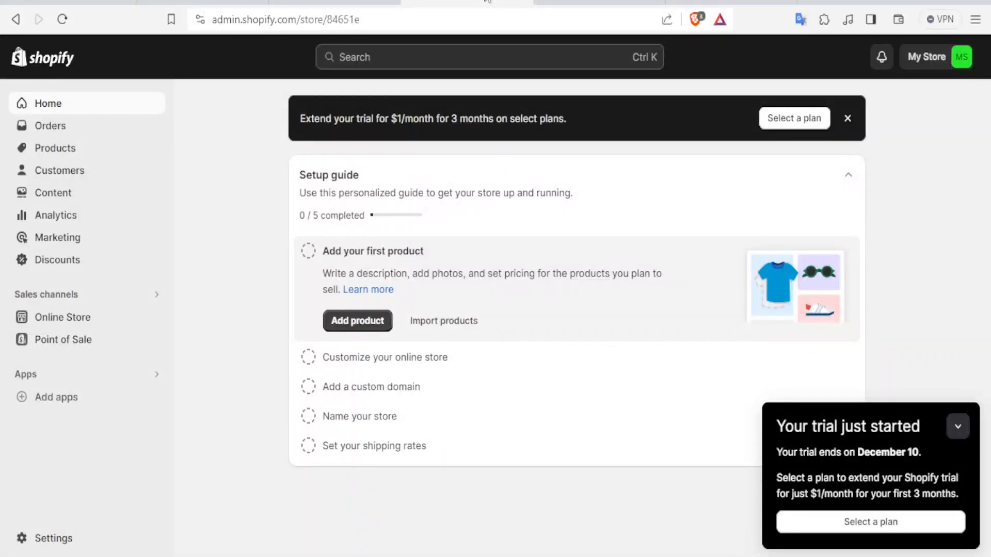
mouse_move(242, 216)
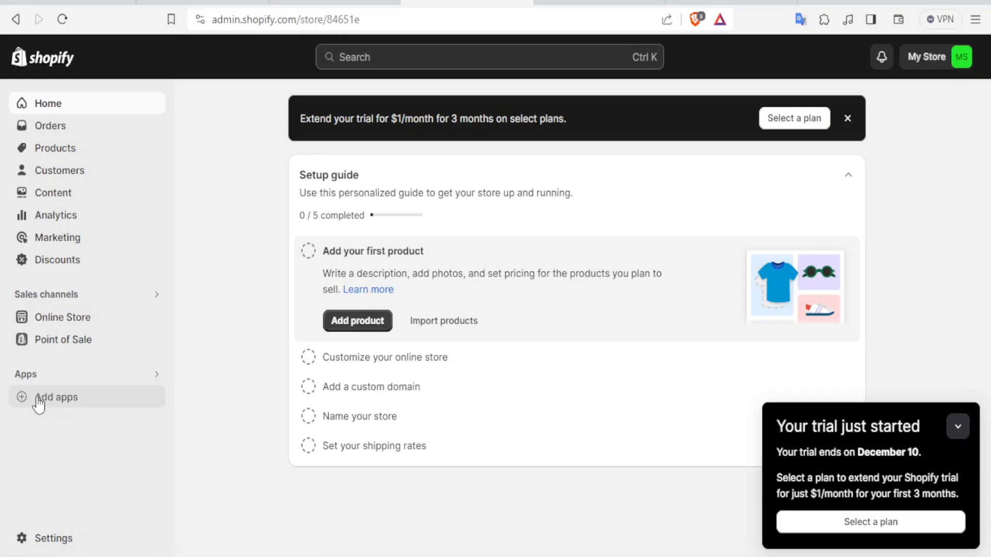
Open Add apps and view all apps made by Shopify
click(56, 398)
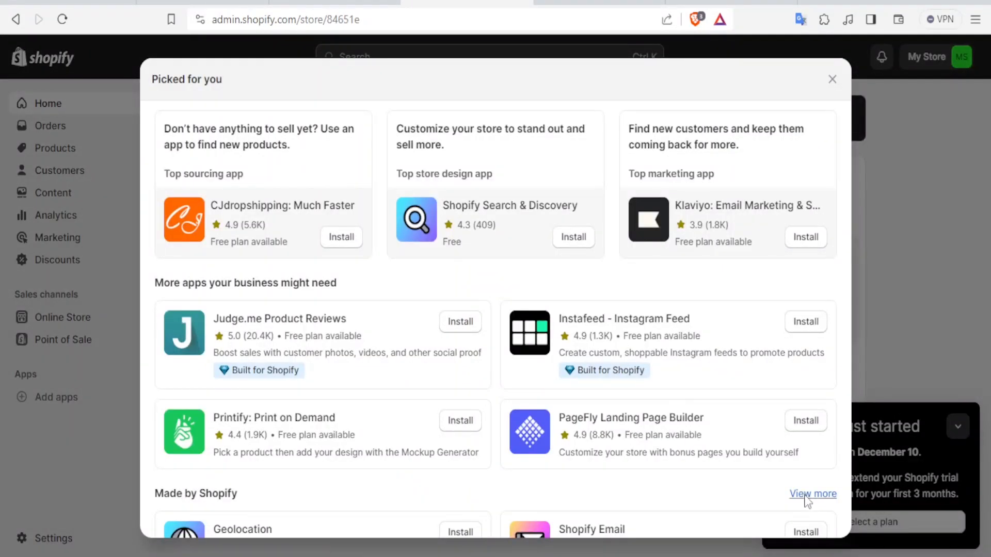
click(812, 494)
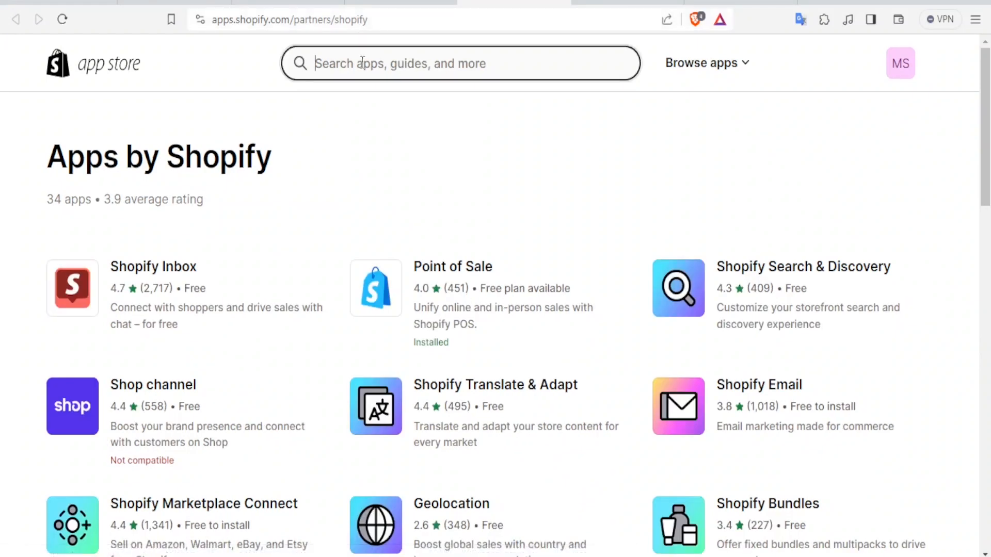
Search the App Store for zapier and review the Zapier: Workflow Automation details
text(zapier)
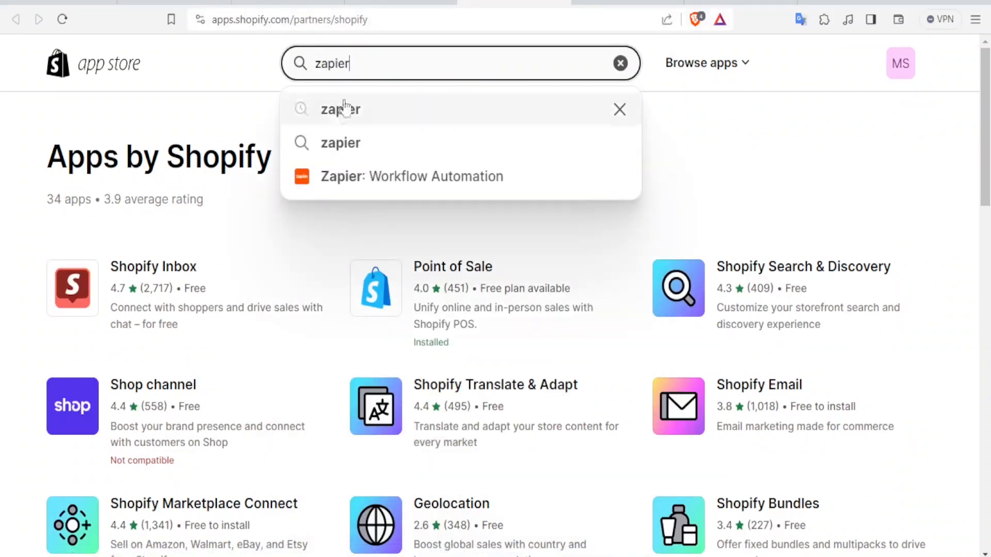
click(340, 109)
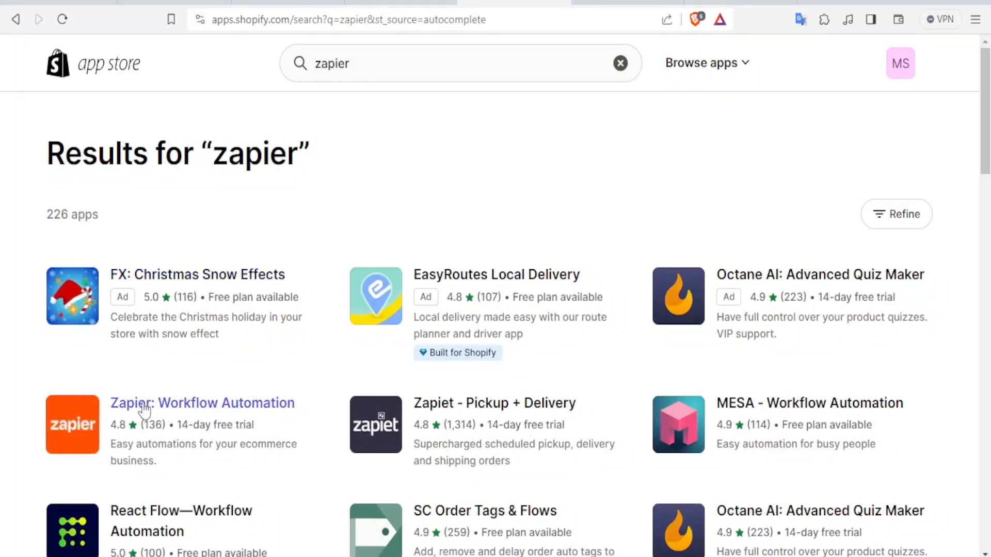
mouse_move(87, 428)
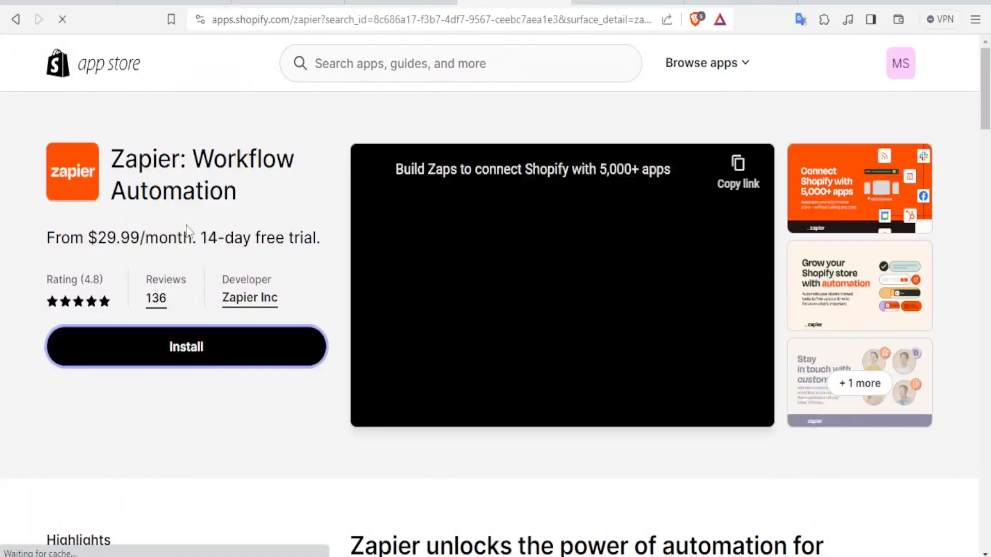
scroll(down, 3)
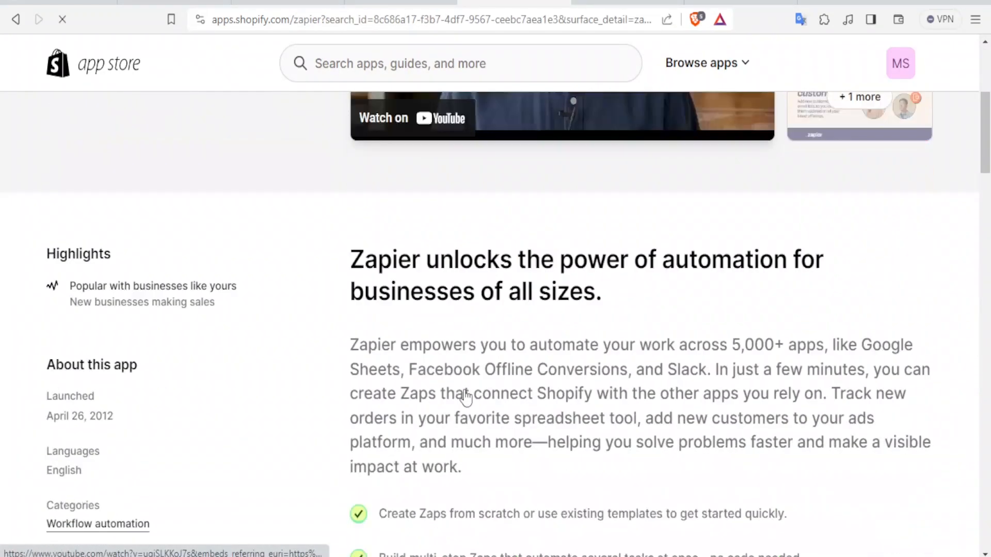
scroll(down, 3)
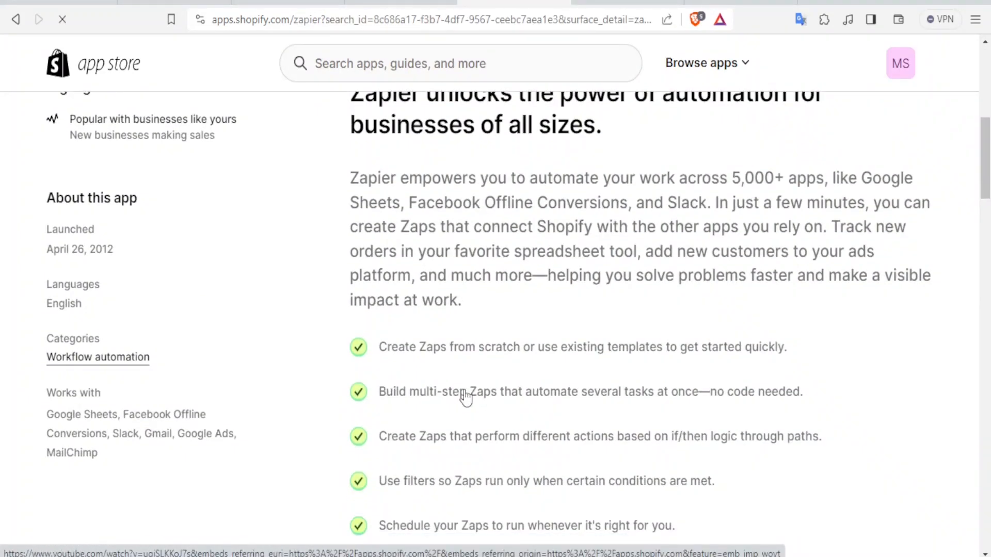
scroll(up, 3)
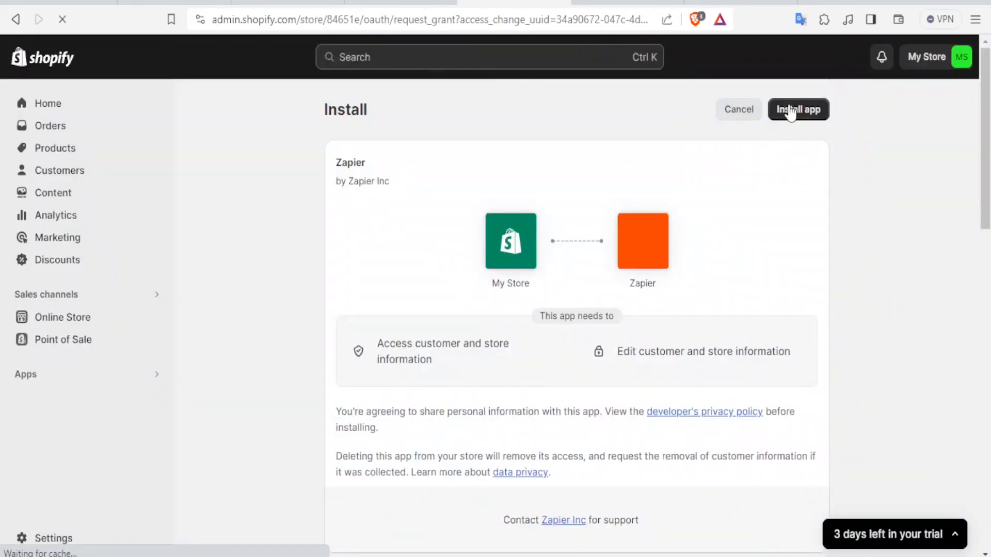
Install the Zapier app, granting access to My Store's customer and store information
click(798, 110)
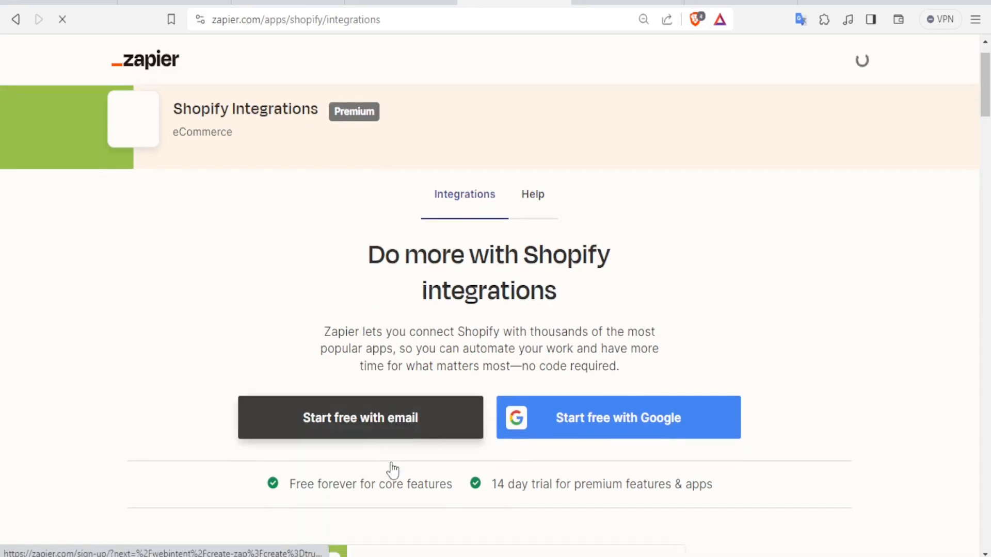
Sign up for Zapier by email with first name 'Much' and a password
click(360, 417)
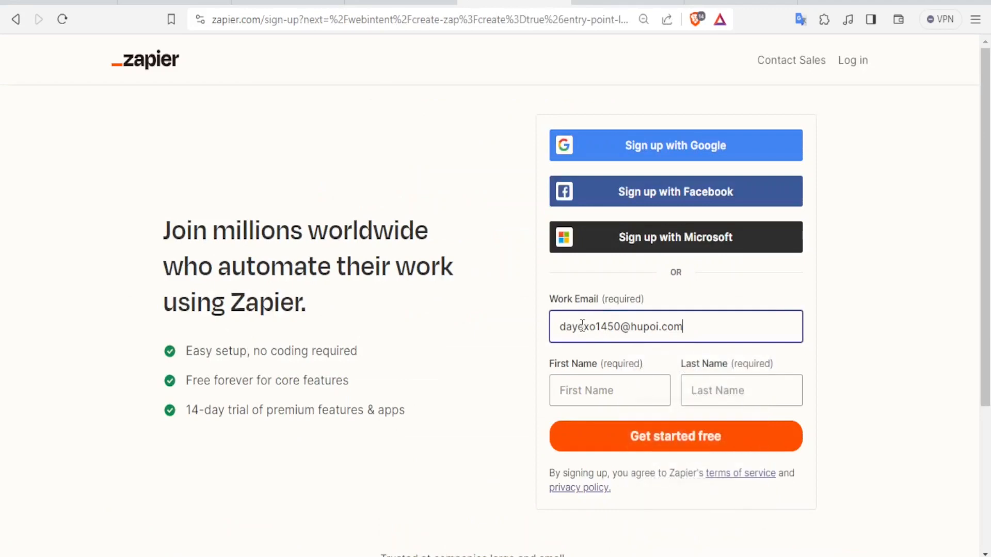
click(609, 390)
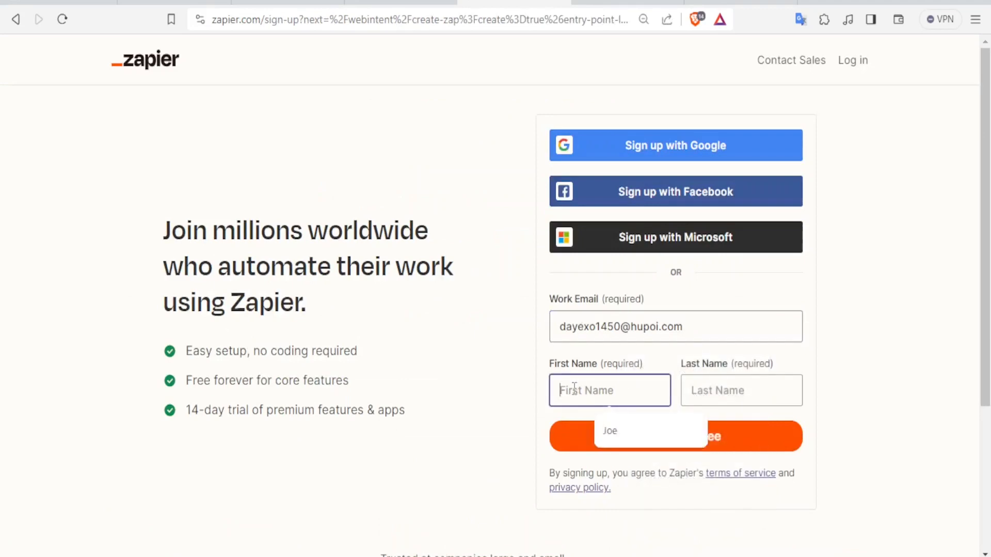
text(Much)
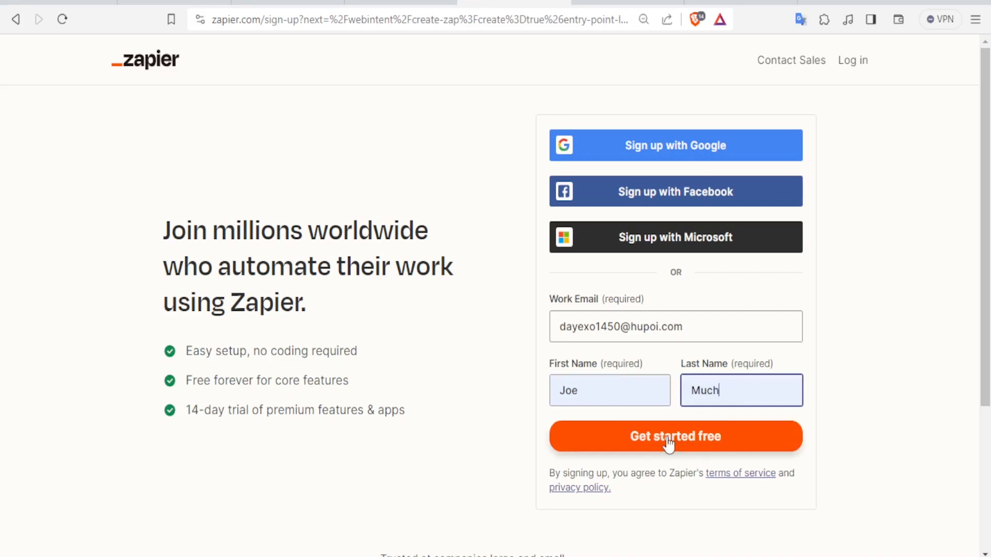
click(675, 436)
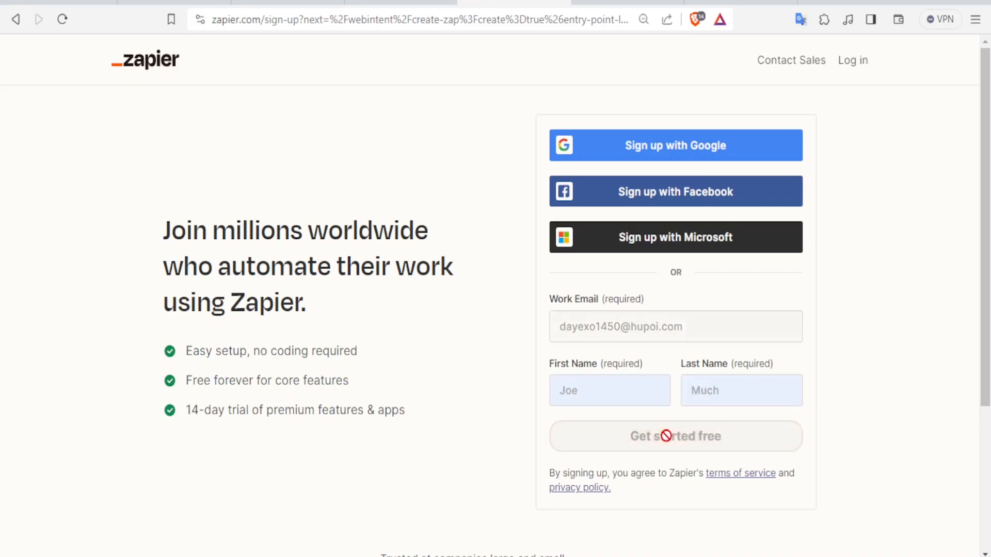
click(676, 437)
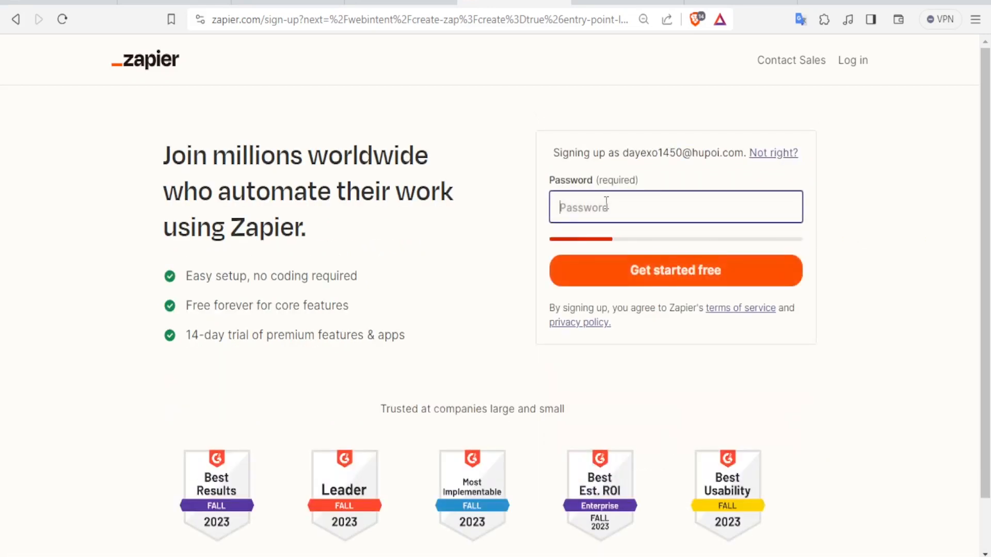
text(••••)
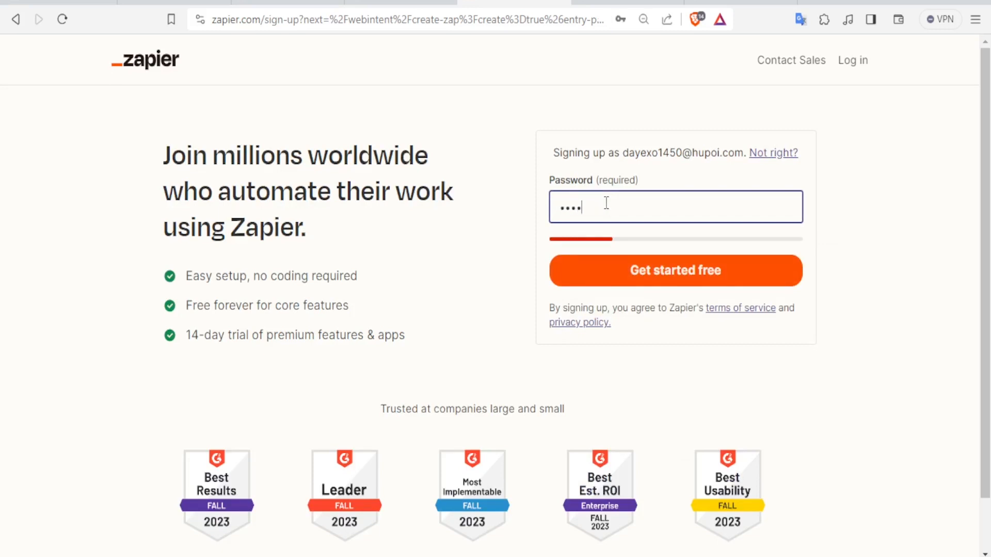
click(675, 270)
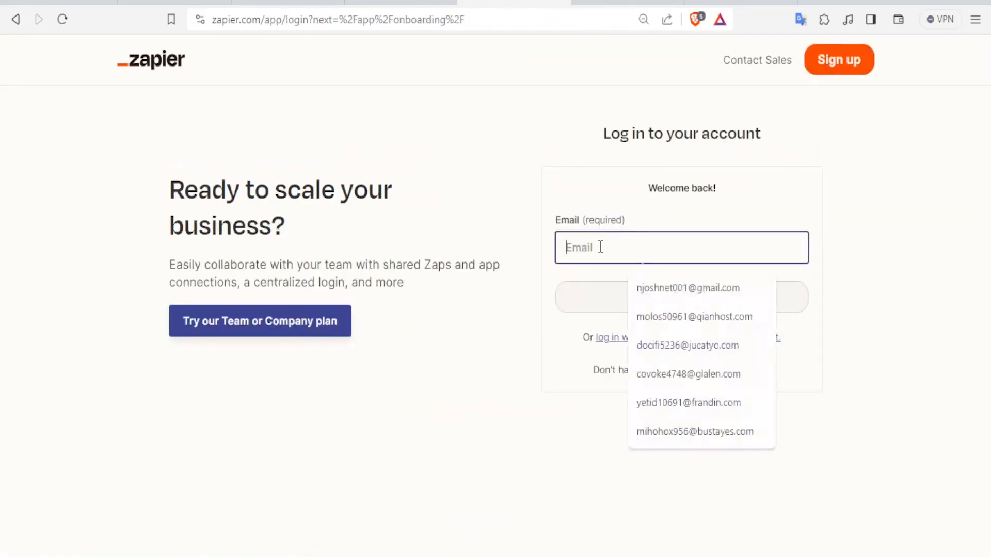
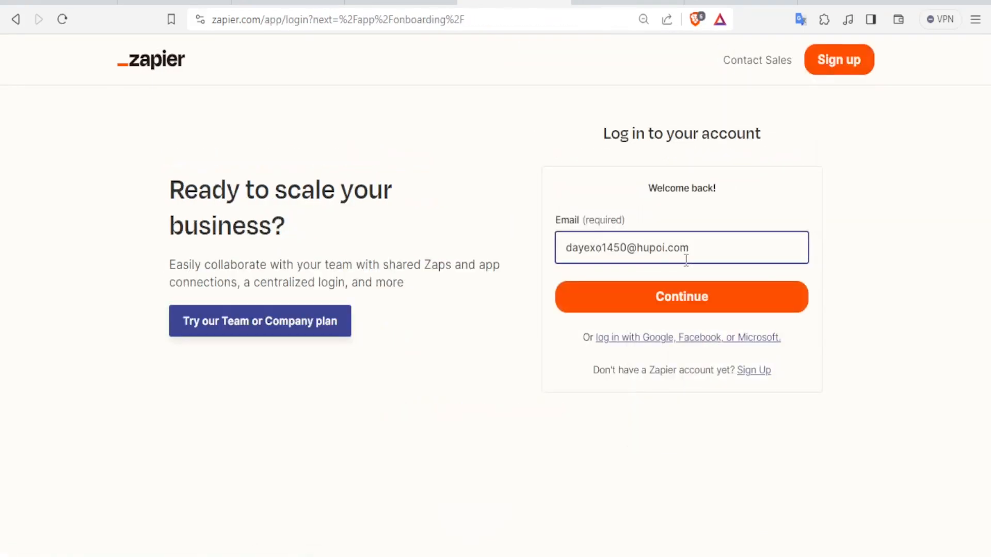
click(681, 296)
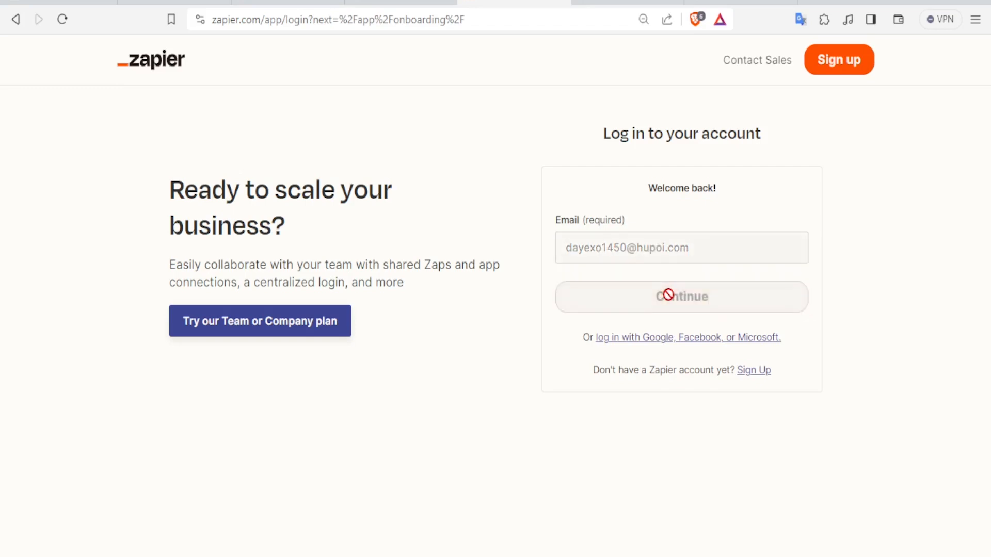
click(681, 297)
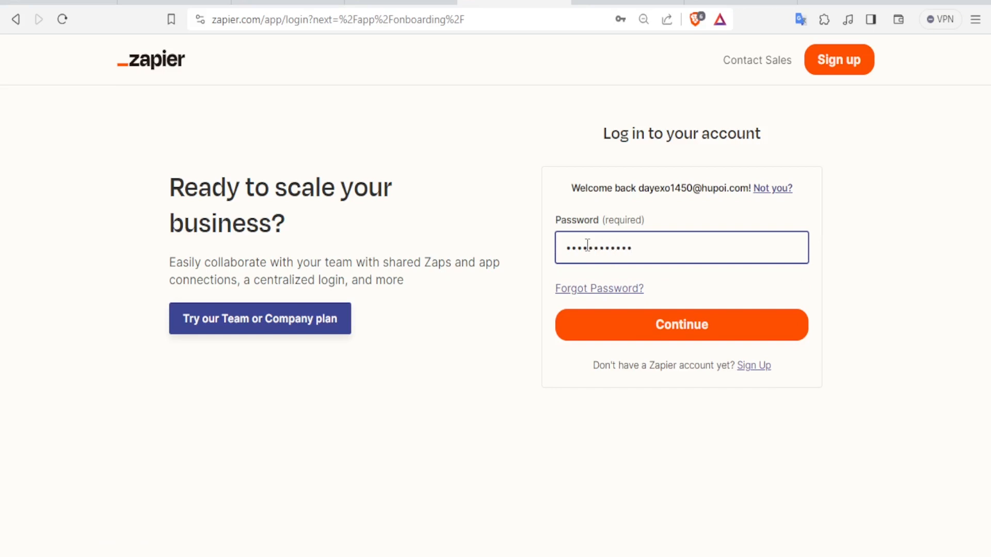
text(••••)
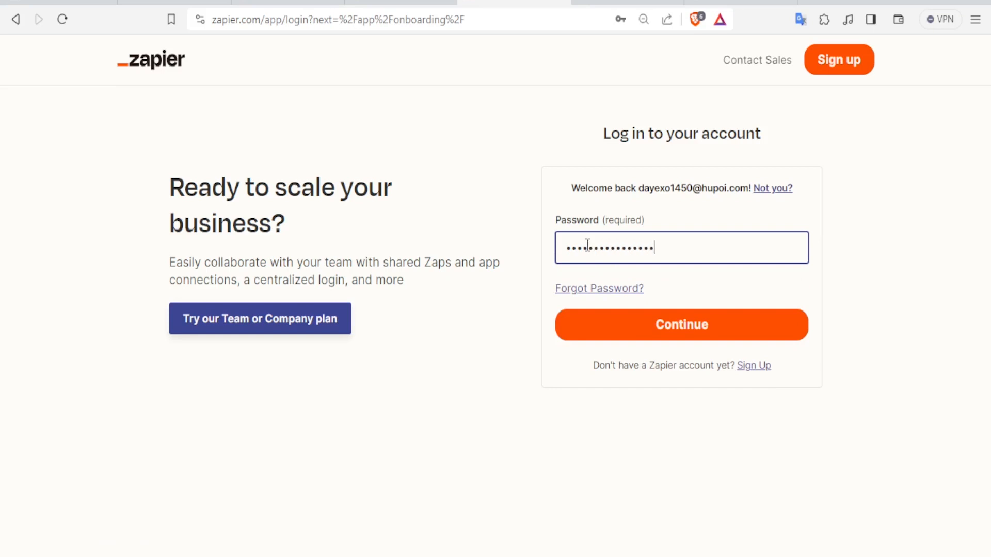
click(681, 325)
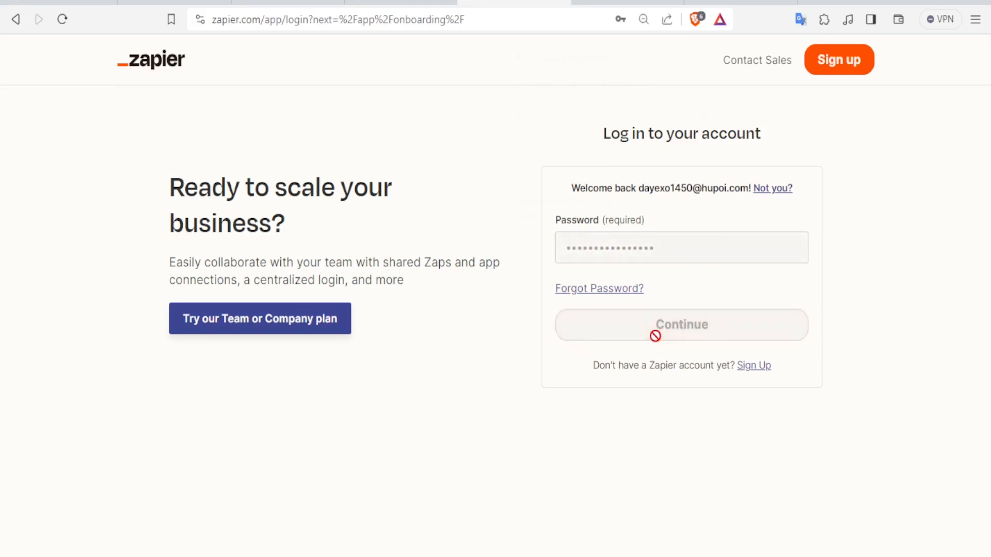
click(681, 324)
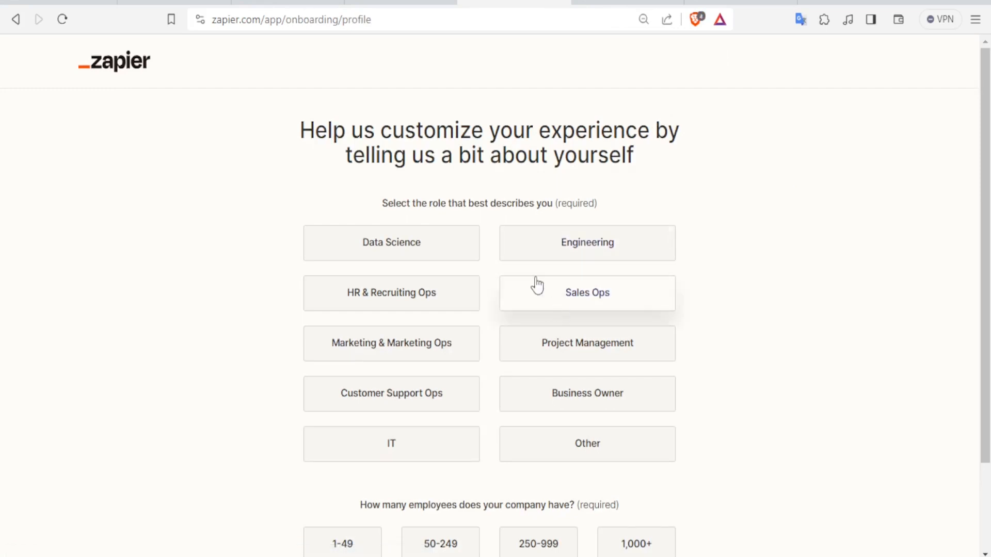
Set the onboarding role to Sales Ops and company size to 1-49 employees
click(587, 293)
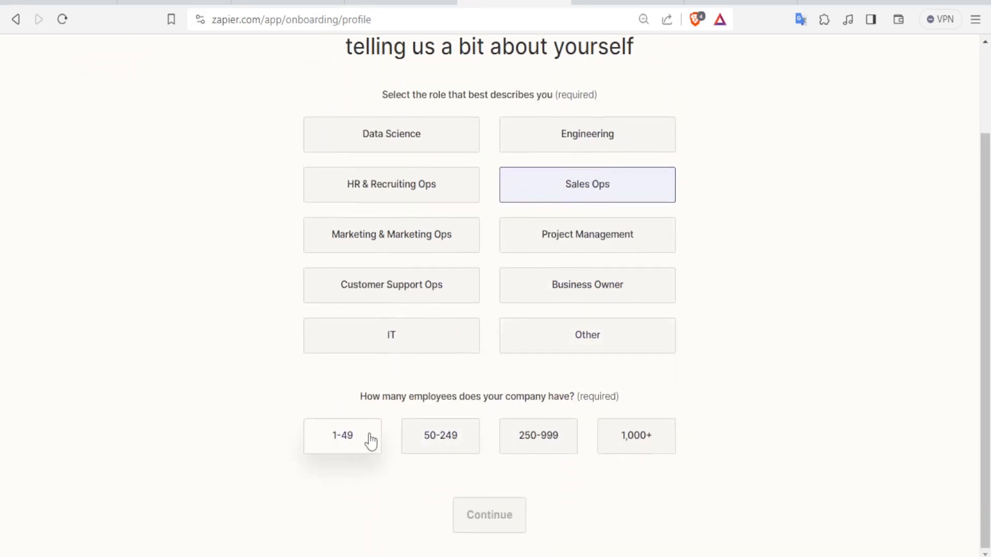
click(342, 435)
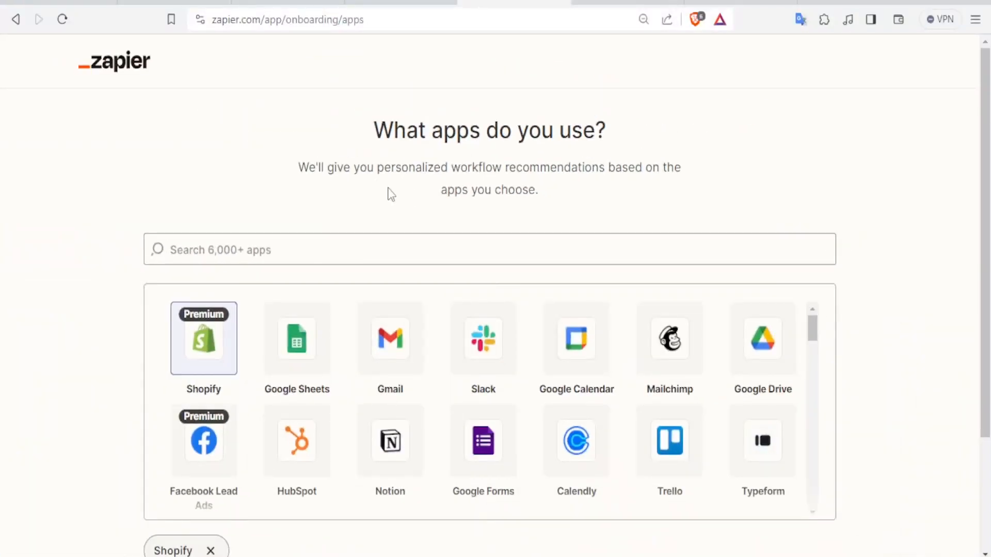
mouse_move(520, 186)
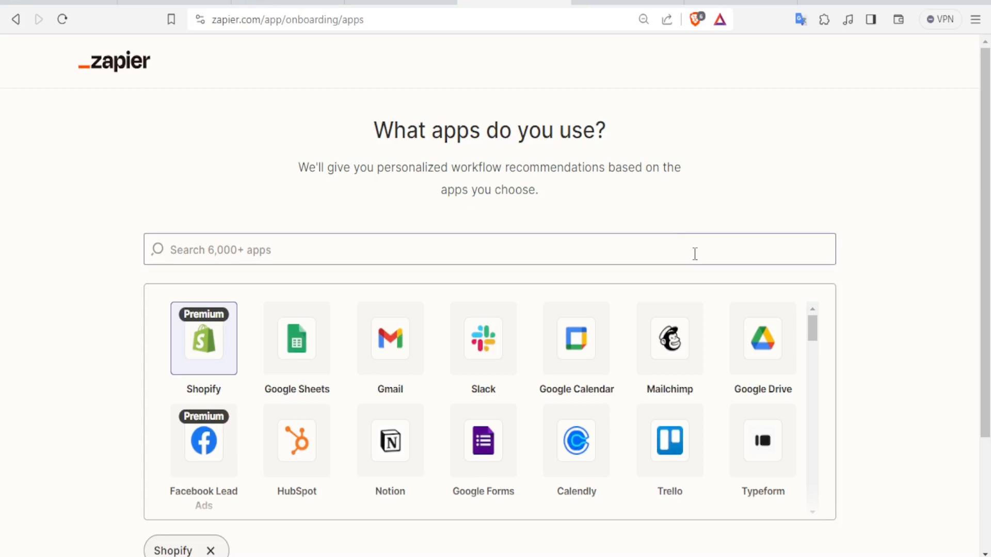
Choose Shopify as an app in use and skip the remaining app selection
scroll(down, 3)
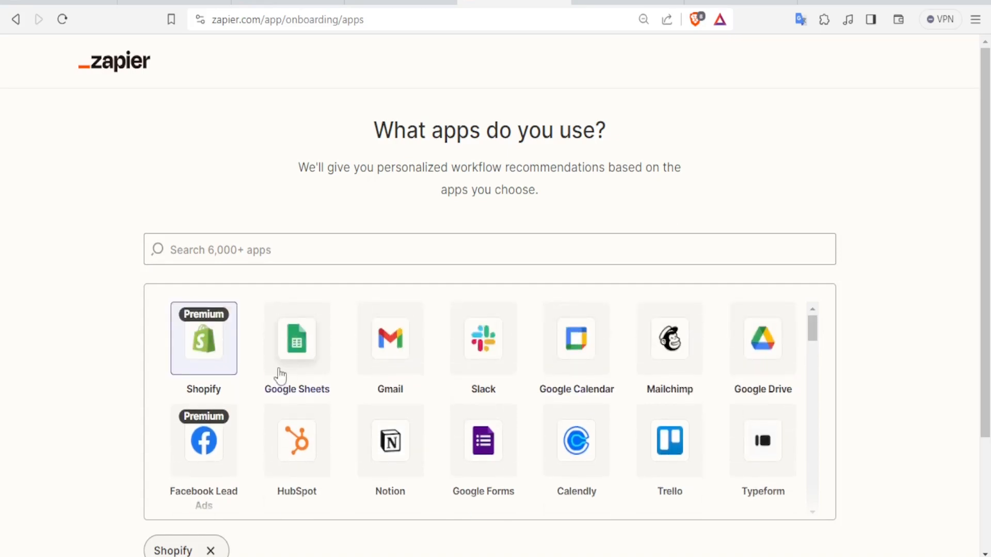
mouse_move(327, 358)
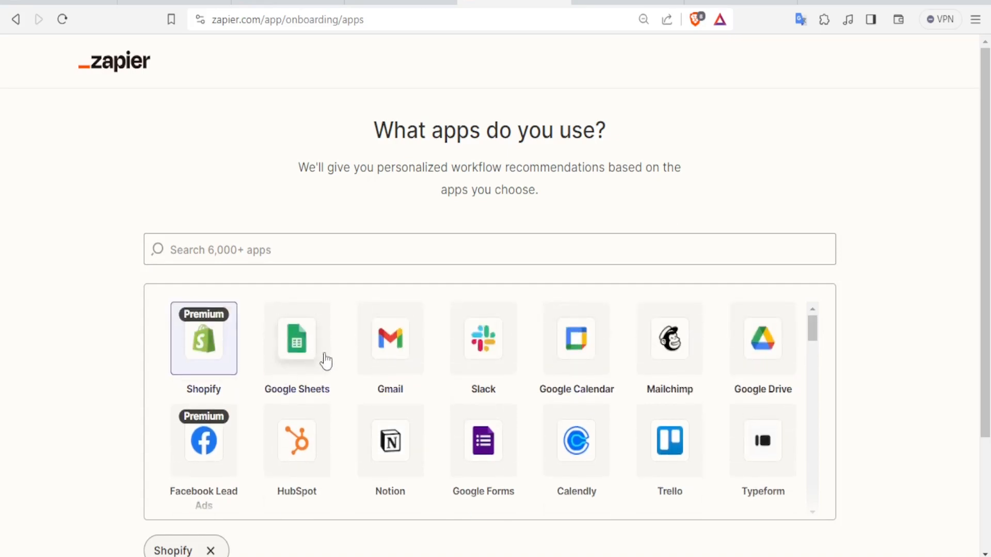
mouse_move(691, 373)
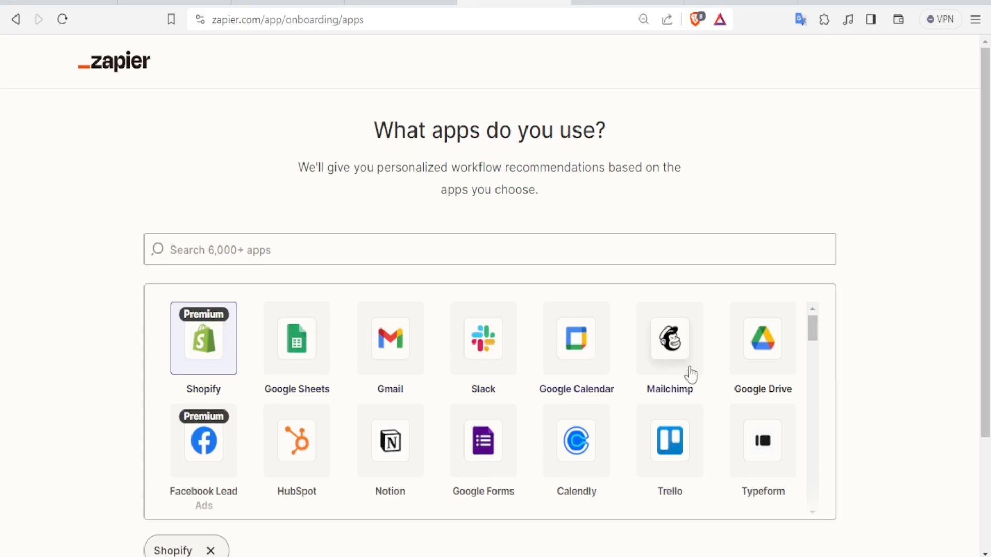
mouse_move(812, 343)
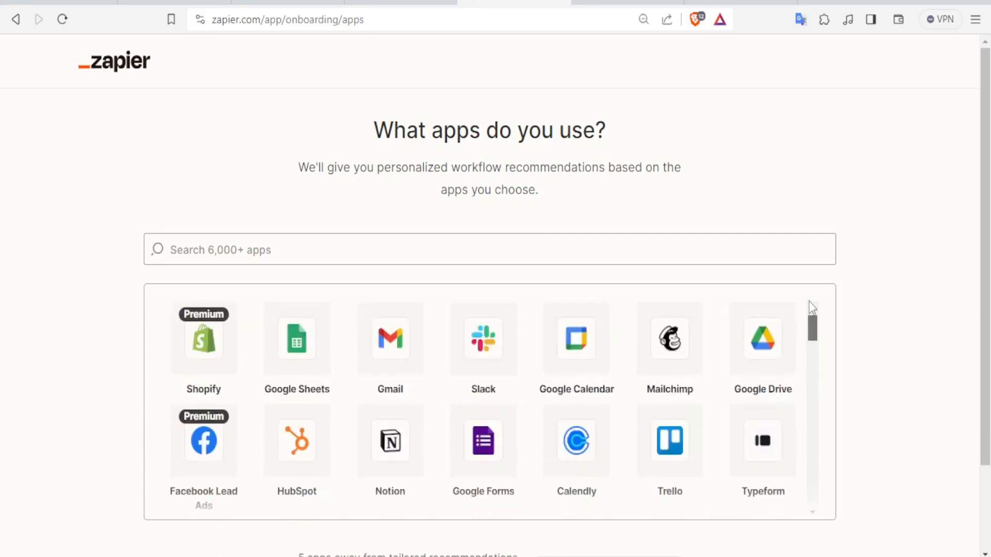
mouse_move(390, 281)
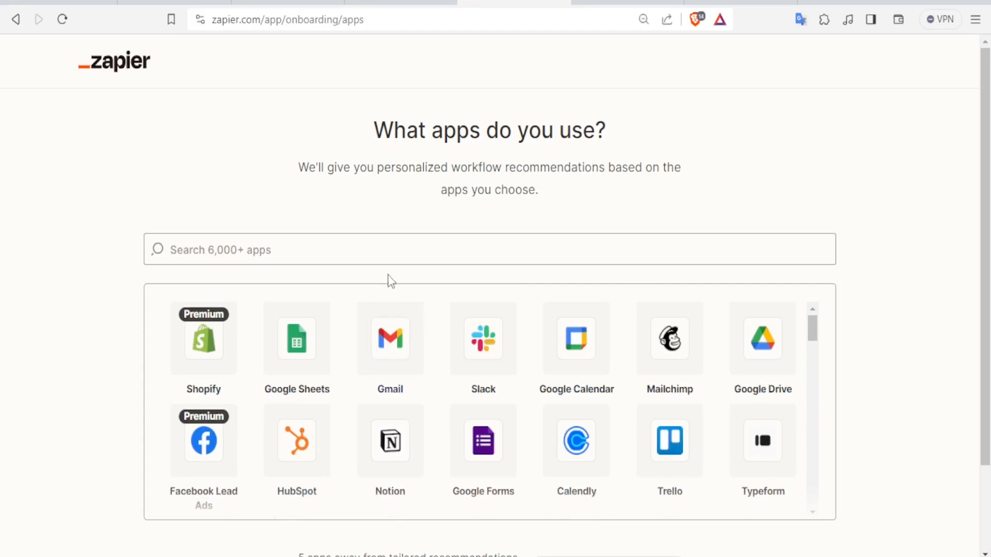
click(346, 250)
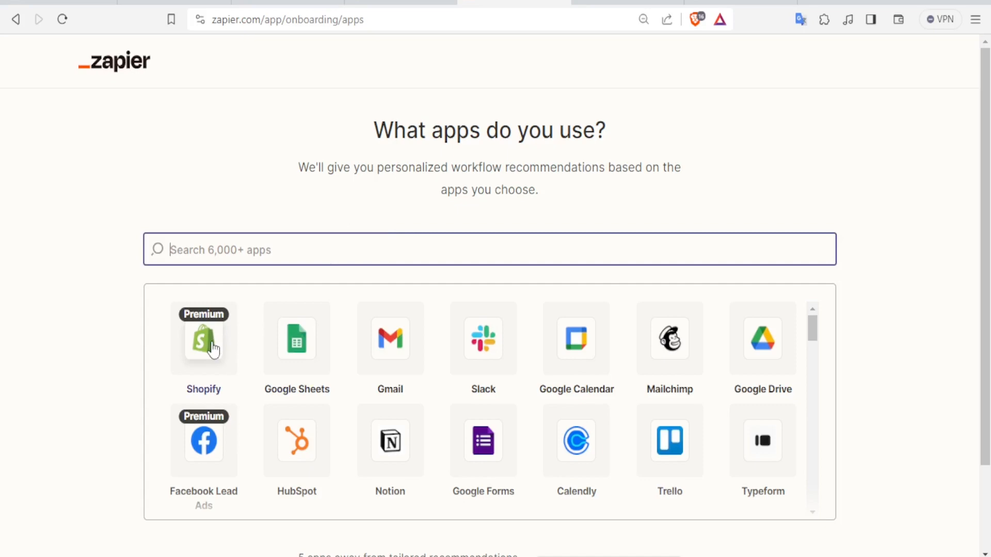
click(204, 339)
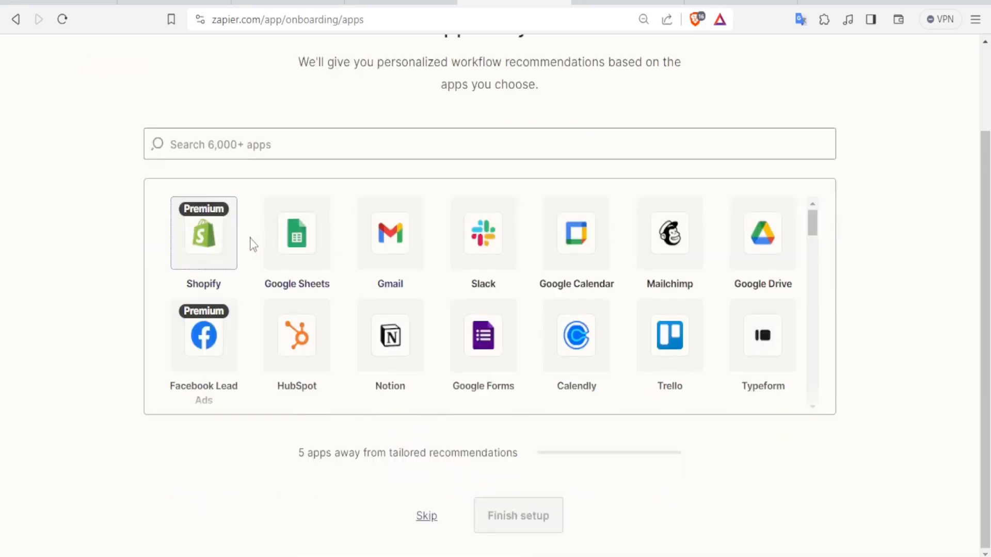
mouse_move(405, 357)
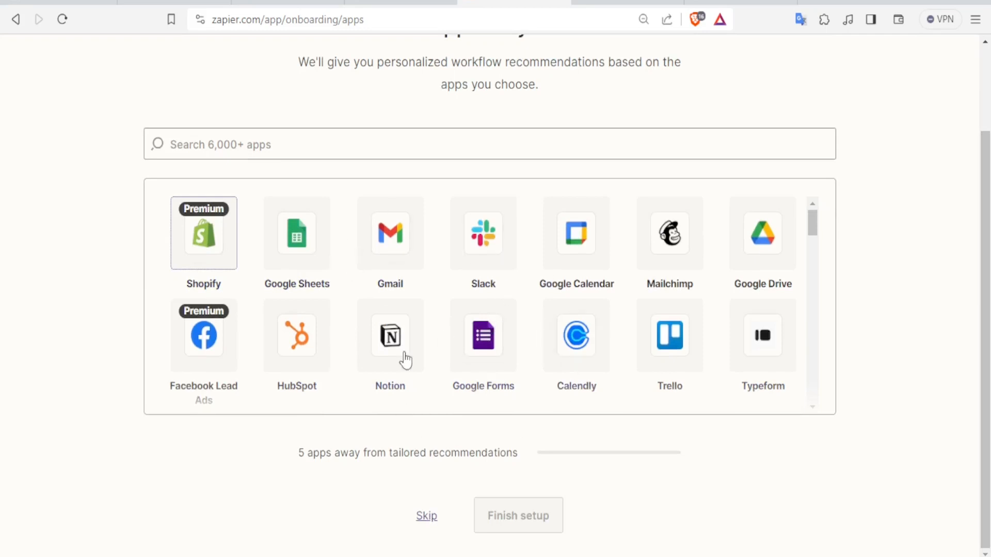
mouse_move(428, 516)
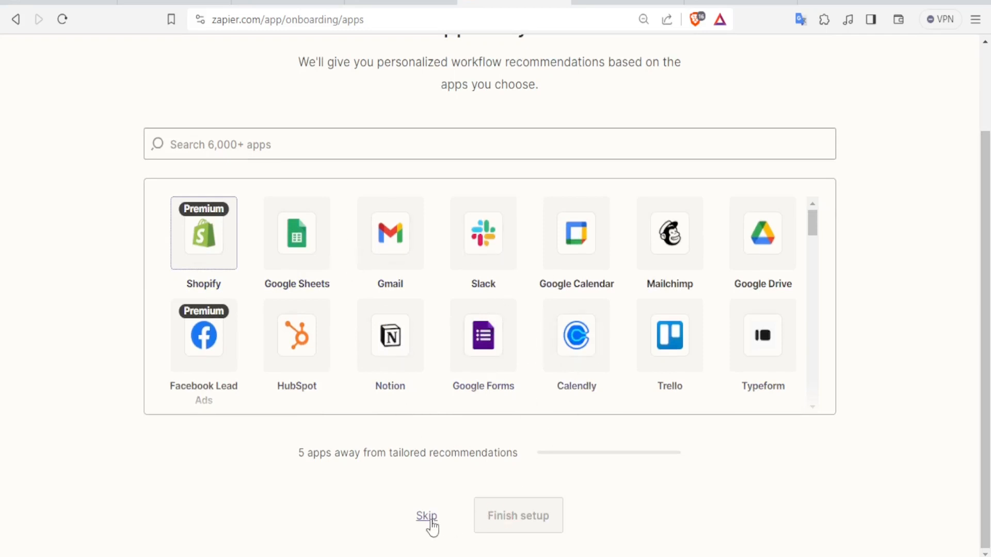
click(426, 515)
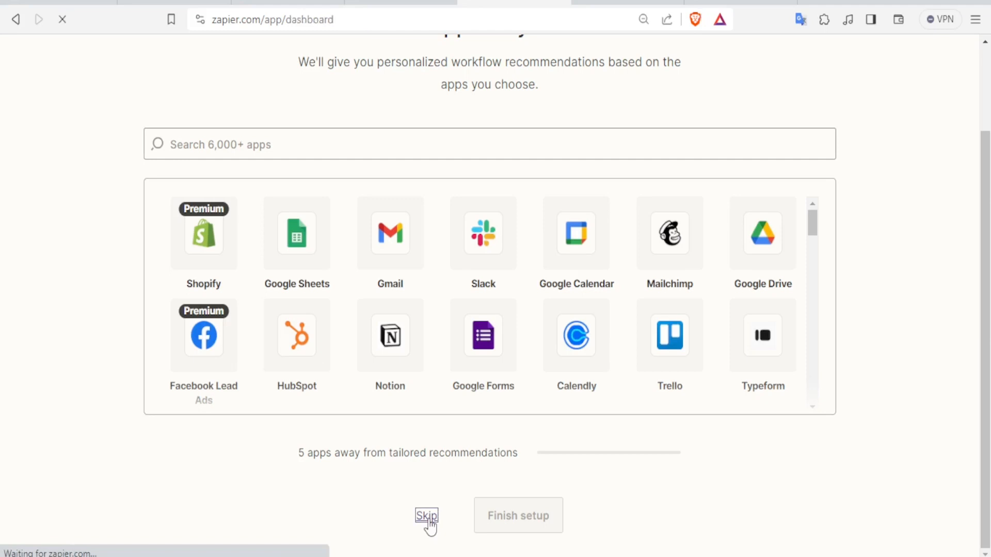
Go from the dashboard to the Apps connections page, which has no personal apps
click(426, 515)
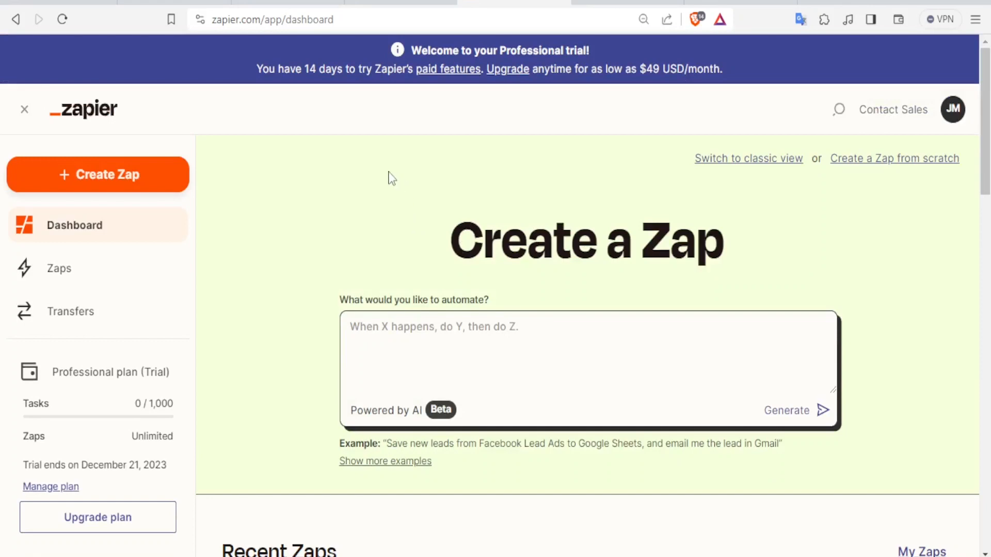
mouse_move(143, 347)
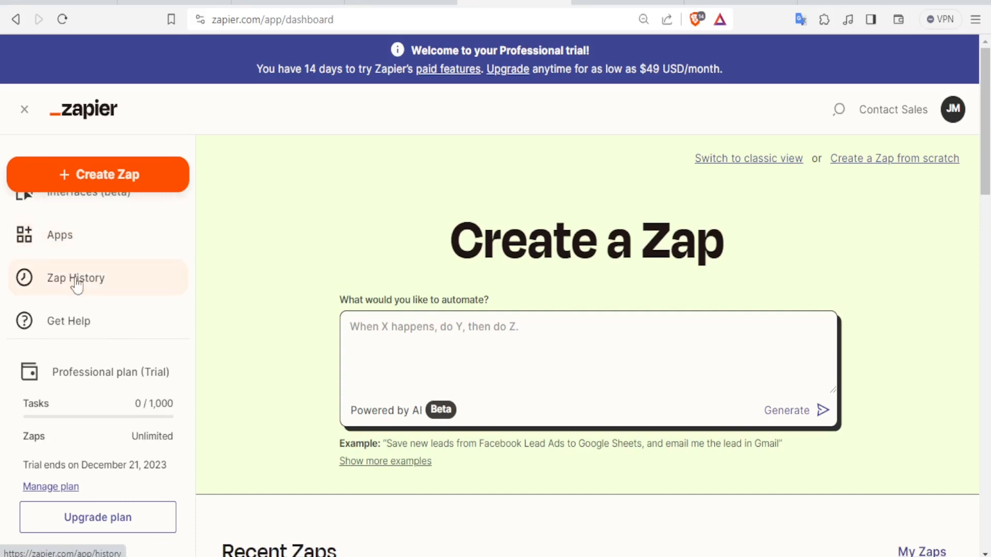
click(59, 235)
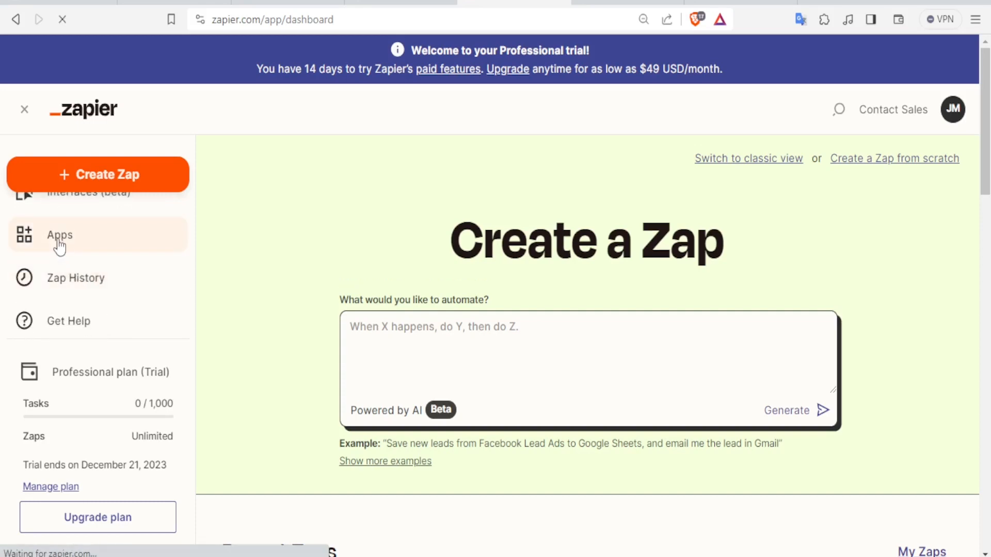
click(59, 235)
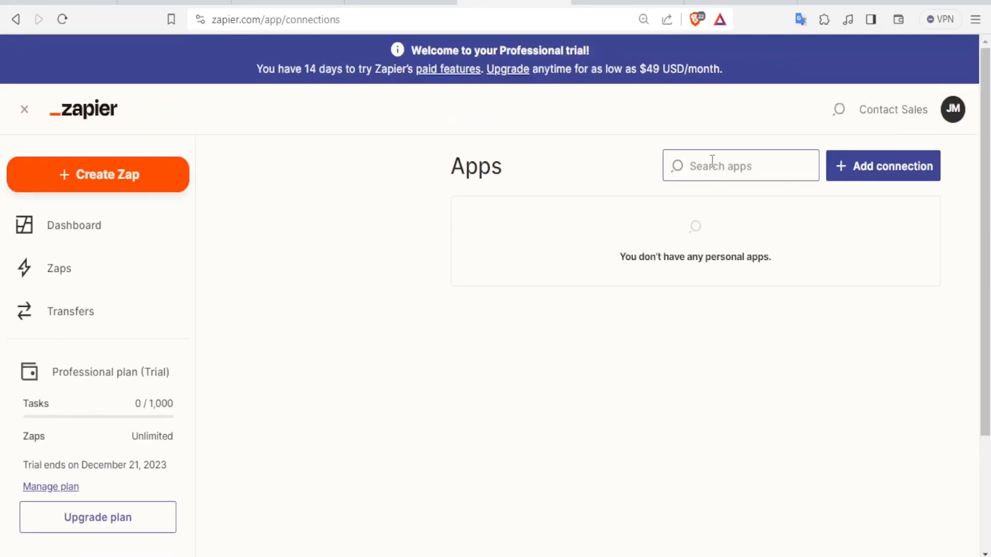
Search connections for shop and start connecting a Shopify account
click(740, 166)
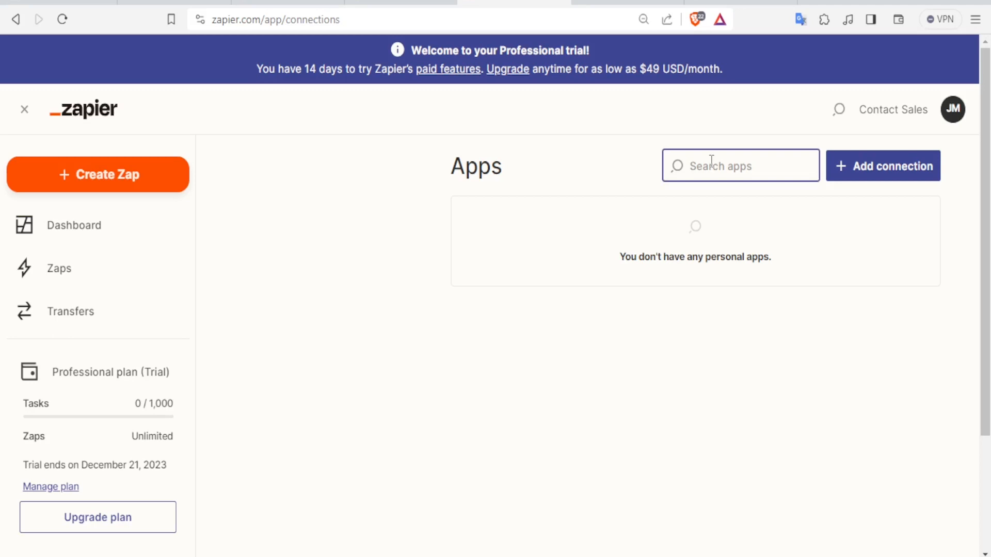
text(shopify)
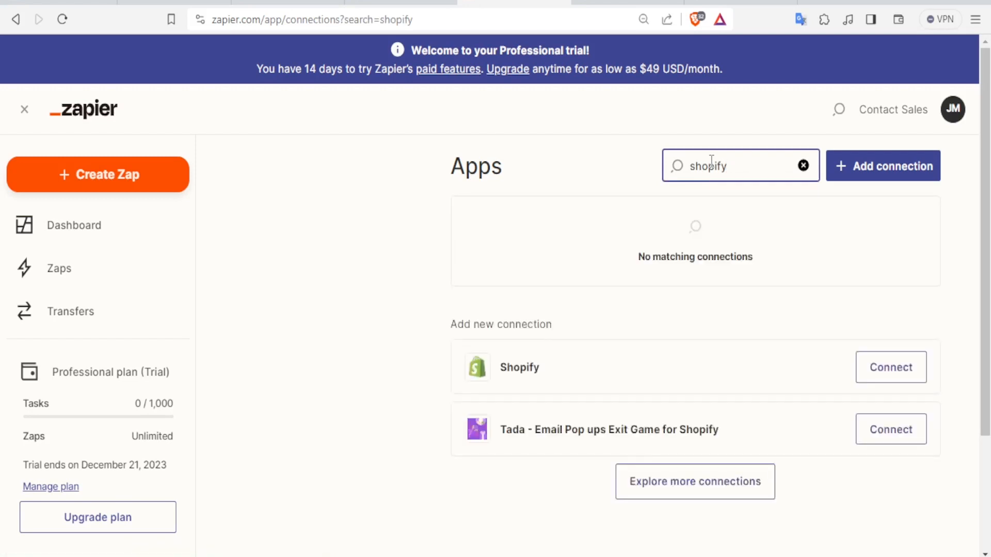
mouse_move(516, 373)
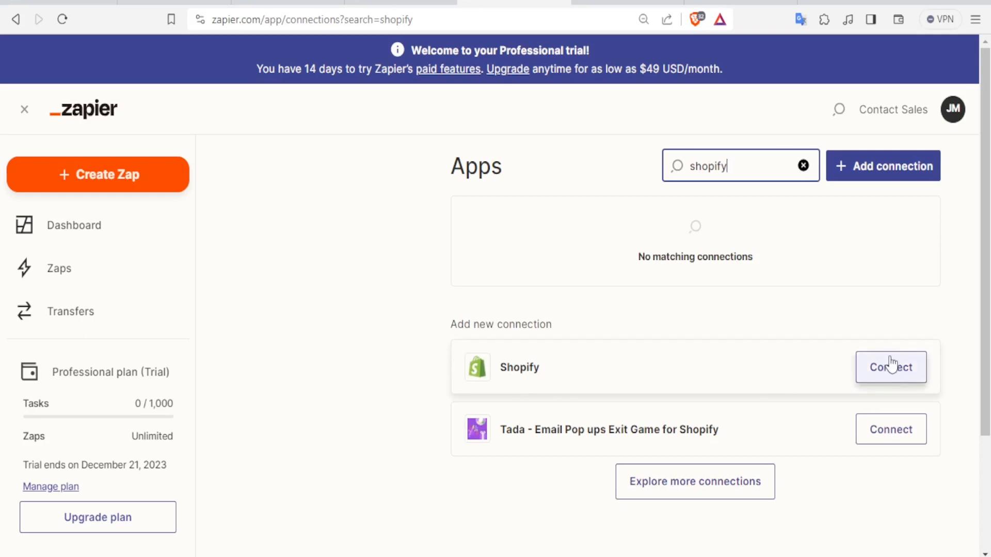
click(891, 367)
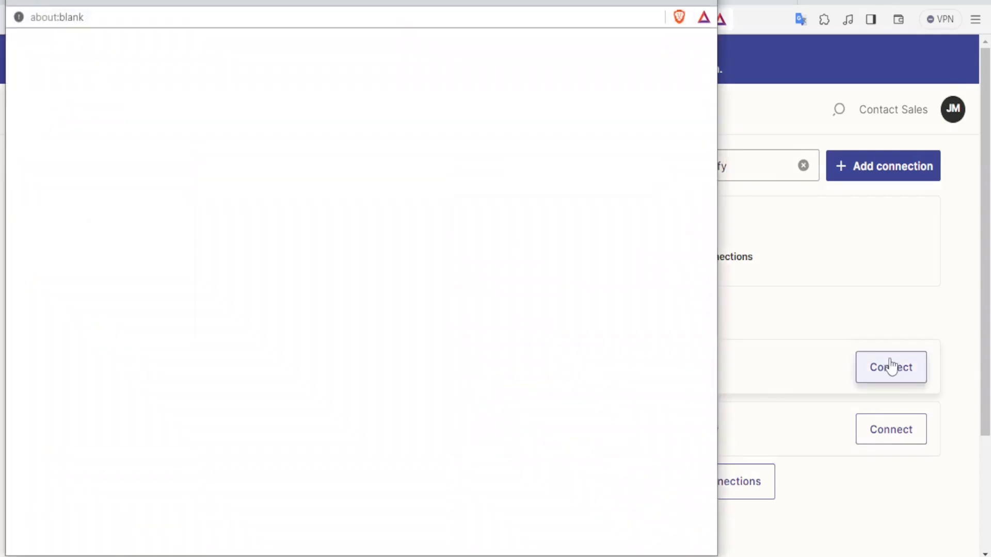
Focus the myshopify username field, then switch to the Shopify store admin to look it up
click(891, 367)
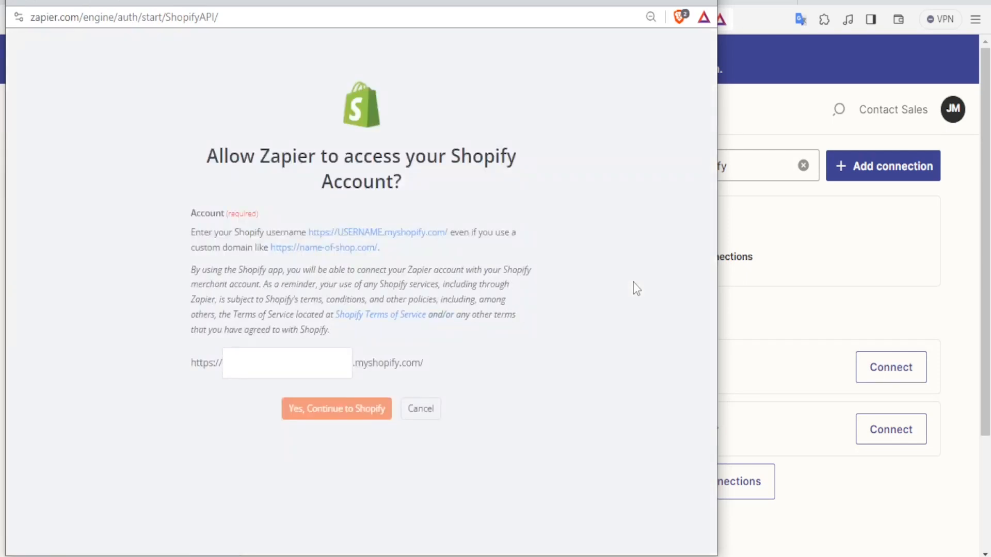
click(287, 363)
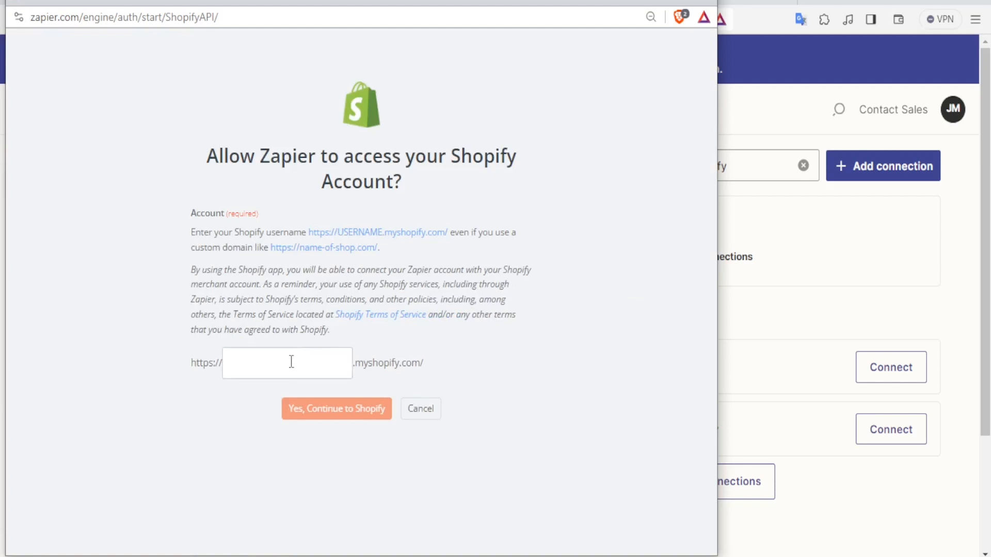
mouse_move(278, 370)
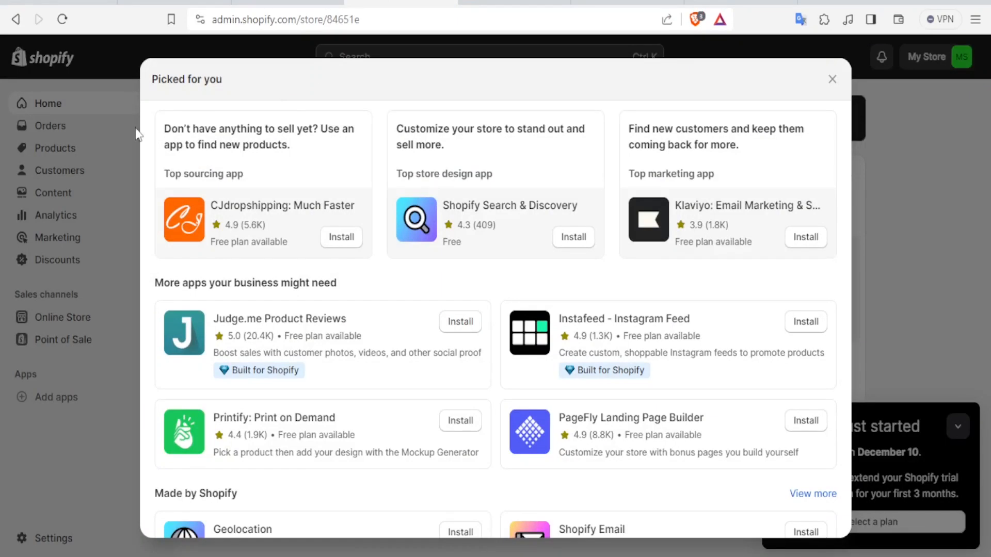
Dismiss the 'Picked for you' overlay and select the store ID in the admin address
click(832, 79)
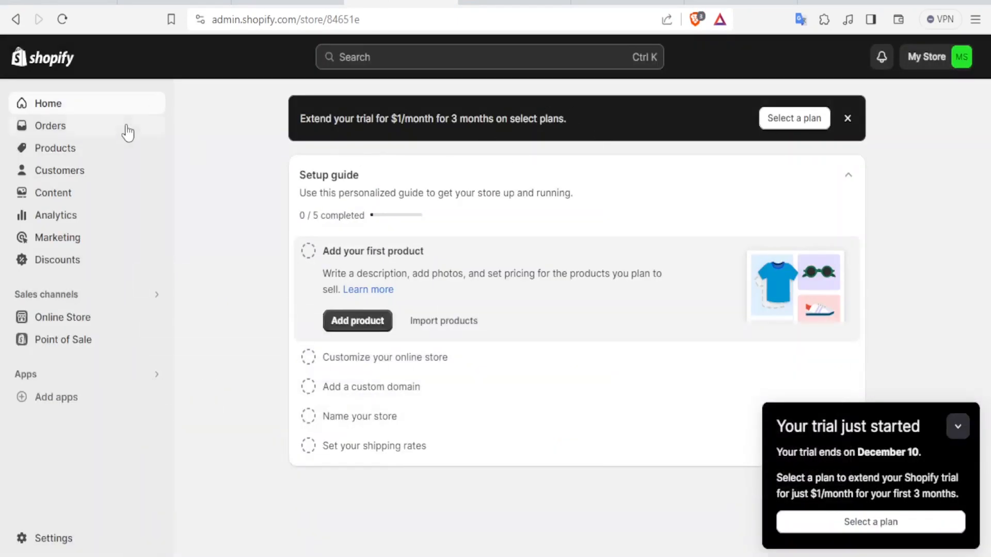
mouse_move(376, 13)
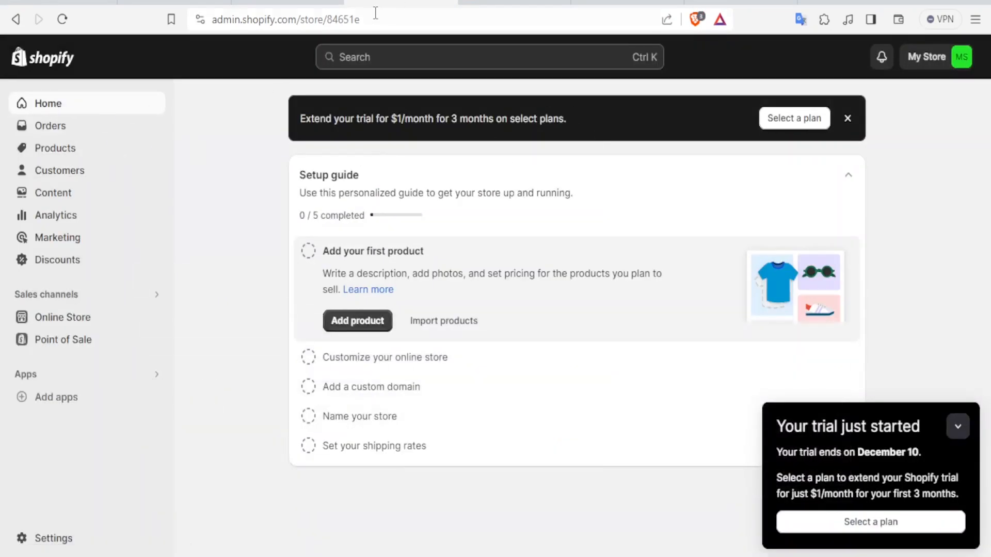
double_click(342, 20)
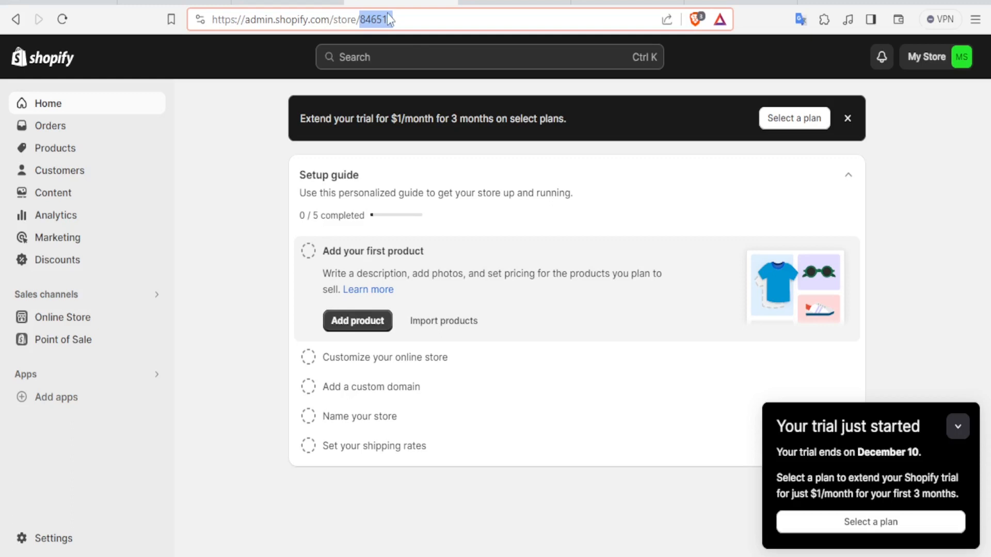
text(e)
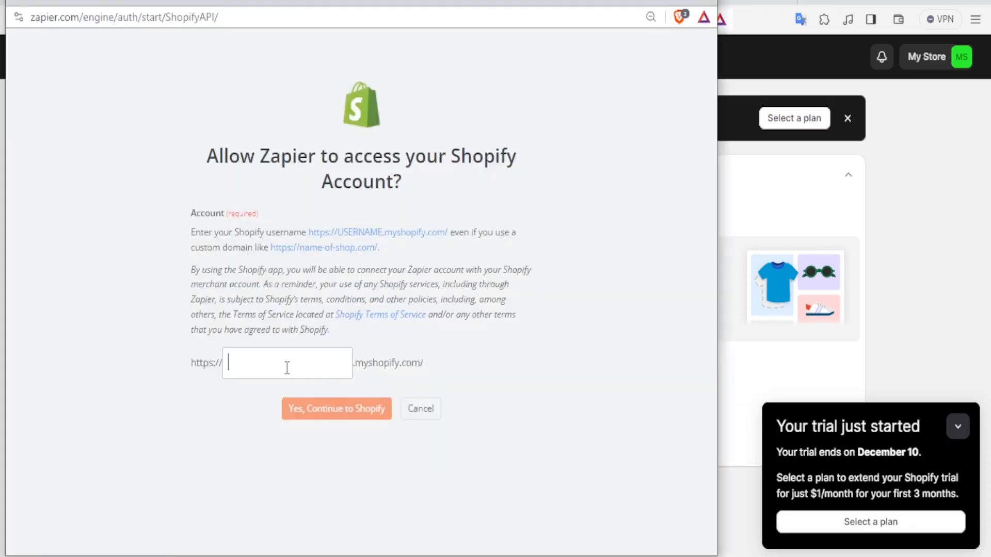
Enter store name 84651e and submit 'Yes, Continue to Shopify' to authorize
text(84651e)
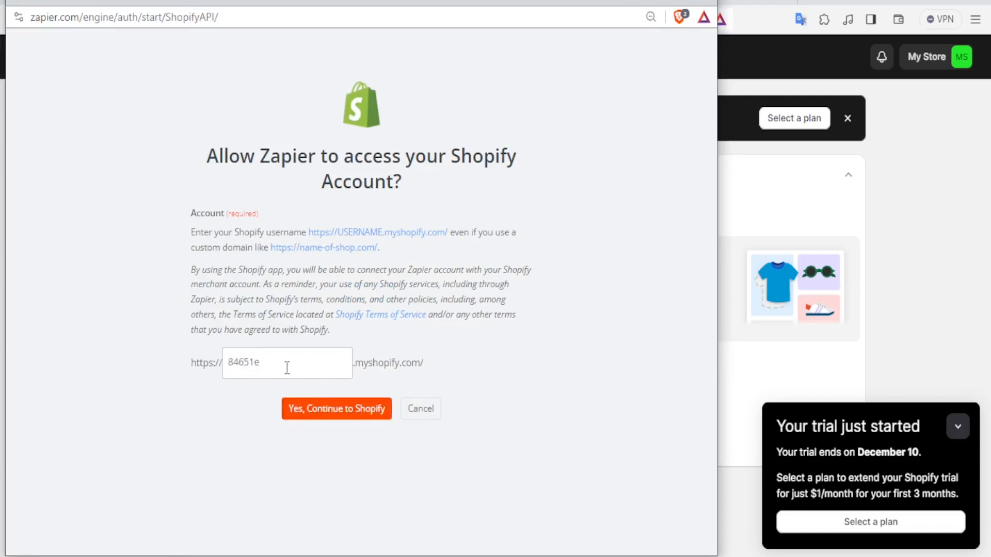
mouse_move(330, 417)
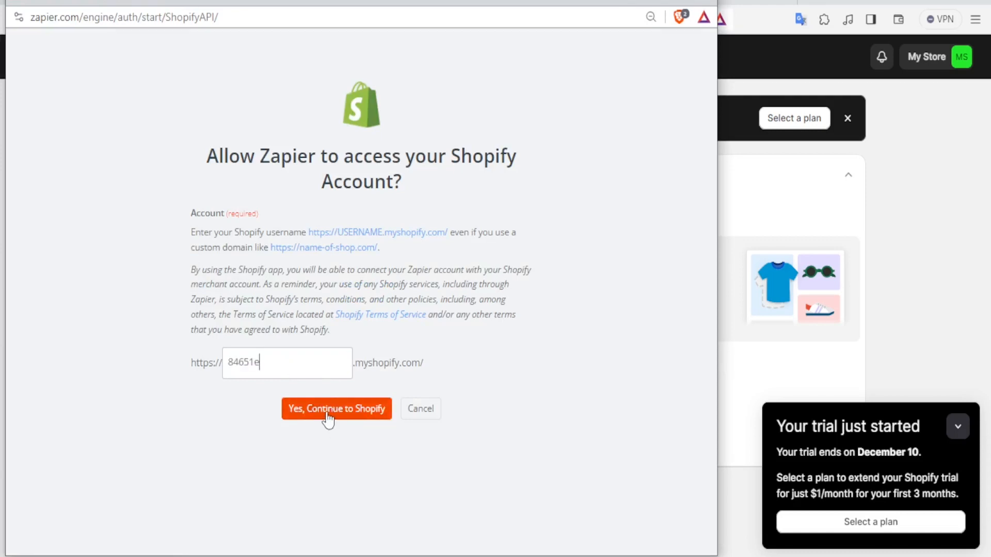
click(335, 409)
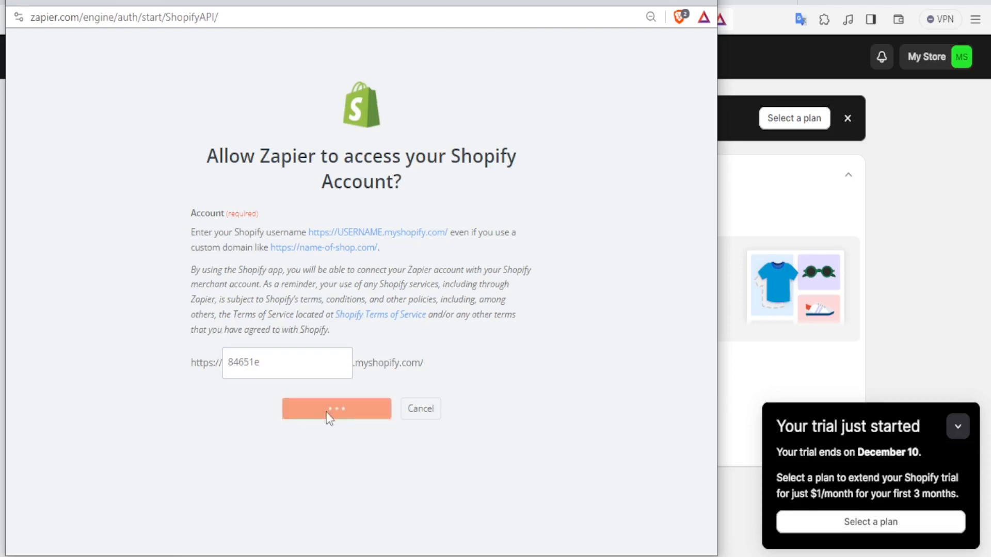
click(336, 408)
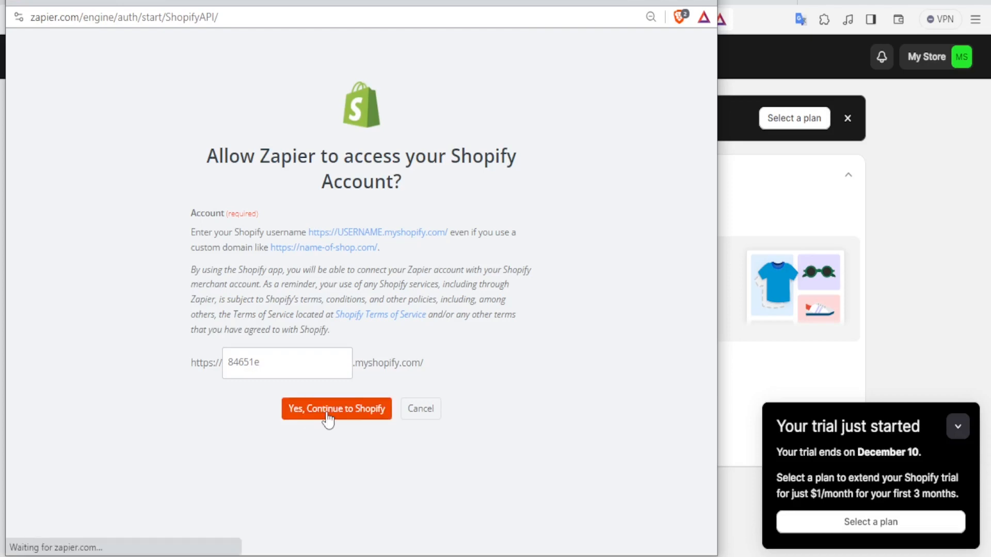
click(337, 409)
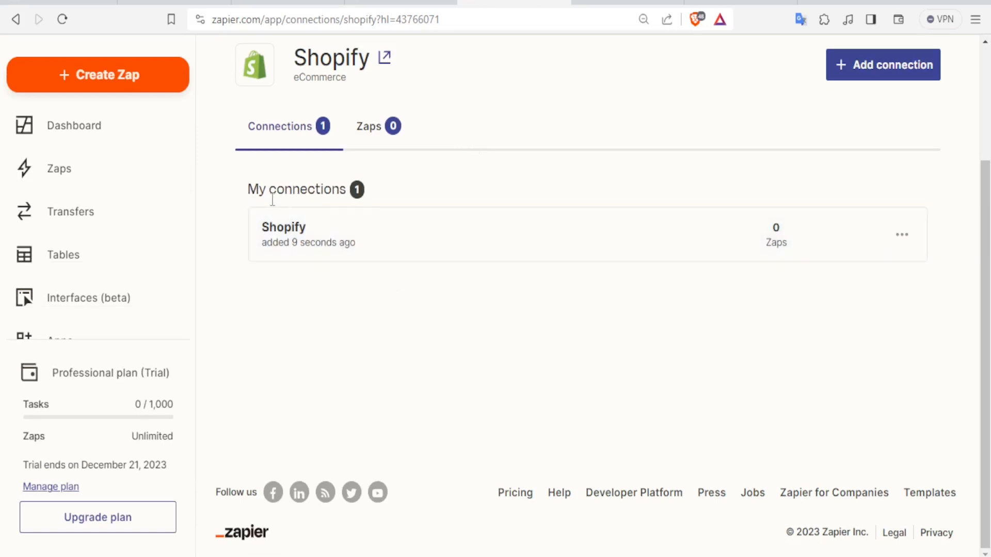
mouse_move(358, 203)
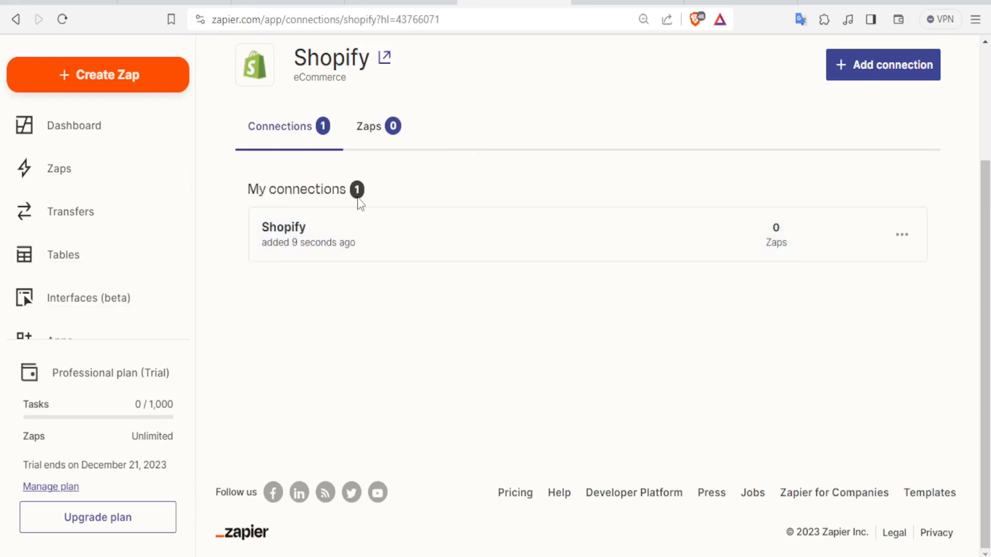
mouse_move(311, 257)
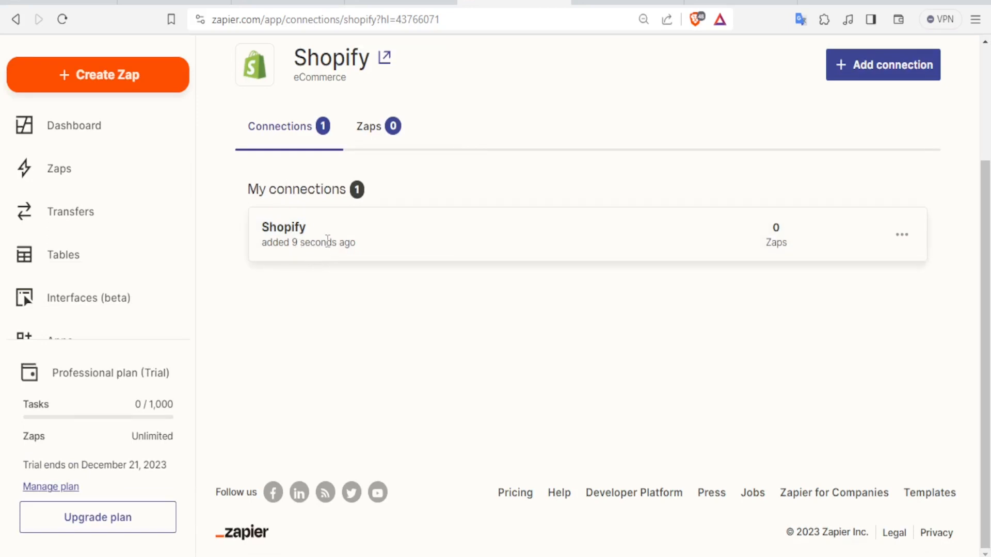
mouse_move(398, 269)
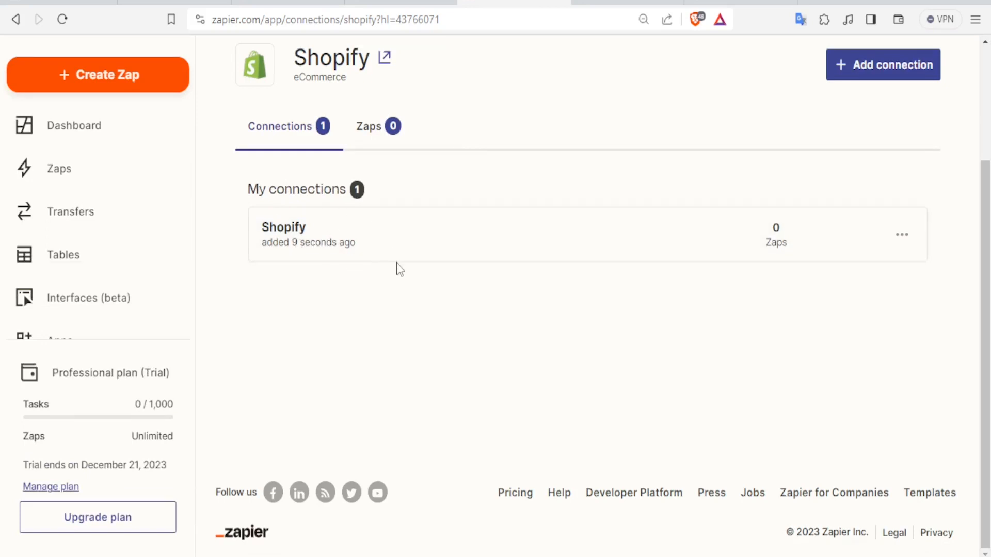
mouse_move(881, 80)
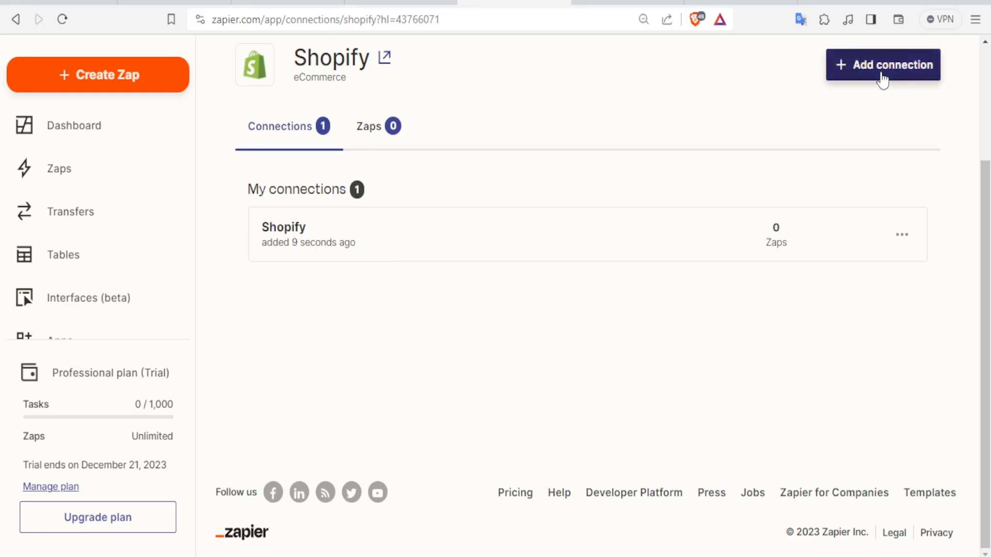
mouse_move(851, 97)
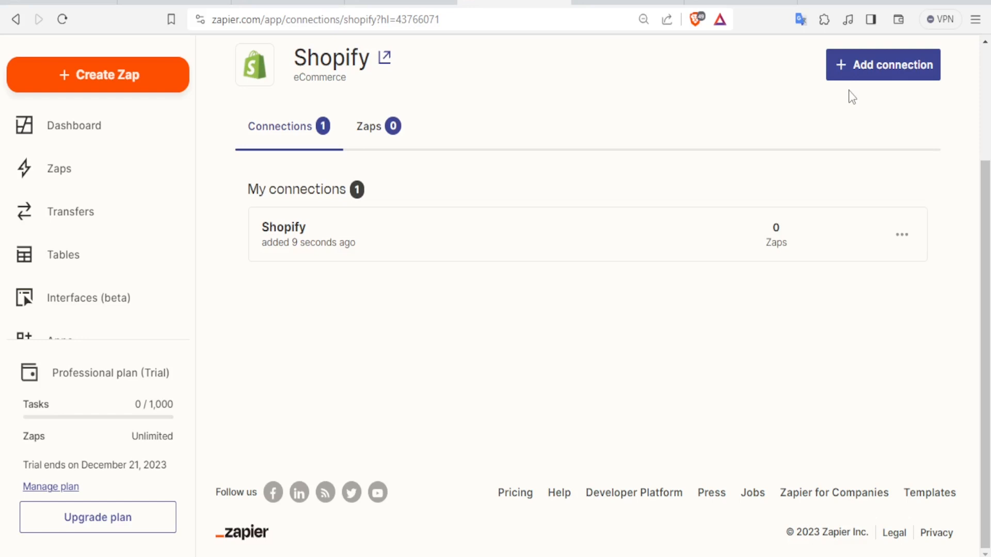
mouse_move(906, 231)
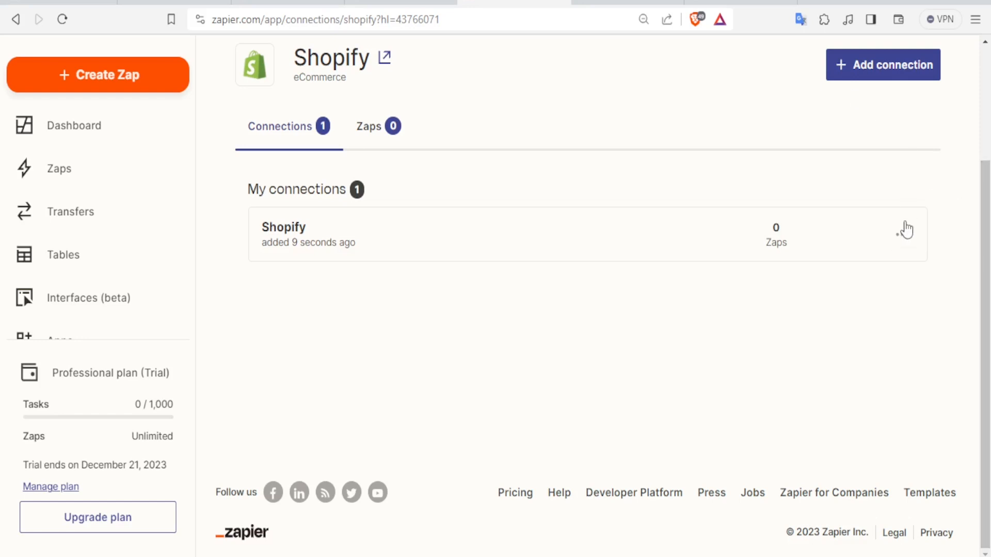
Open the options menu on the new Shopify connection row
click(900, 234)
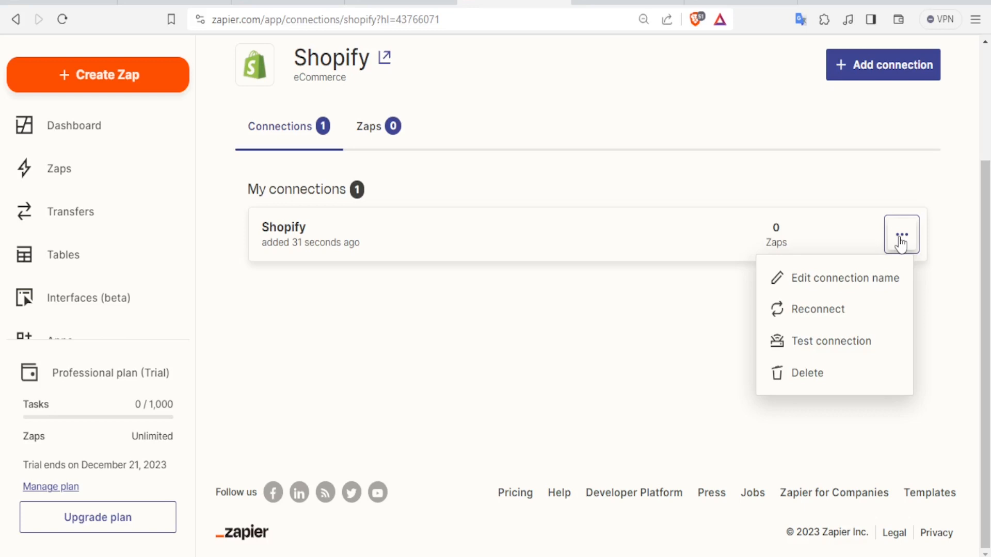
mouse_move(898, 247)
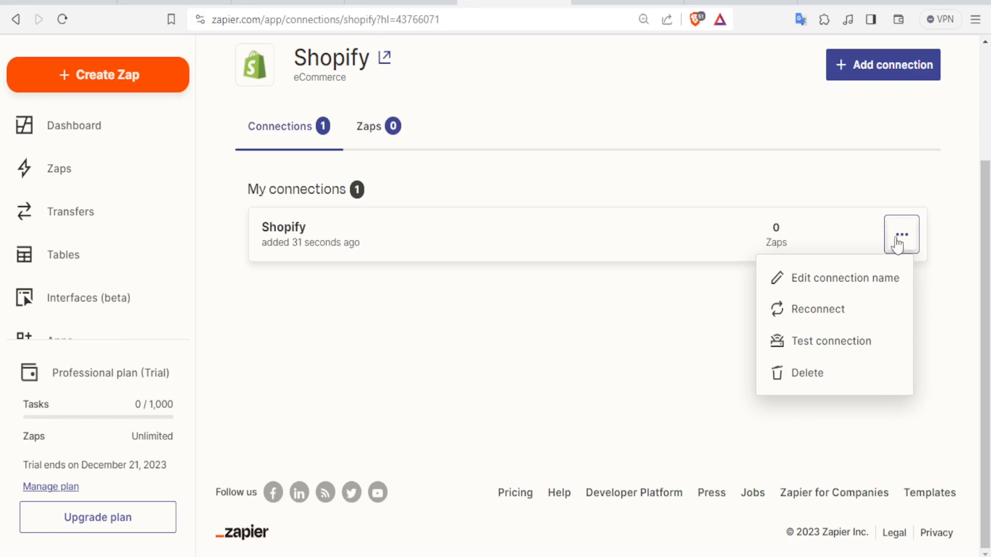
Run Test connection on the Shopify connection until it reports Test successful
click(831, 341)
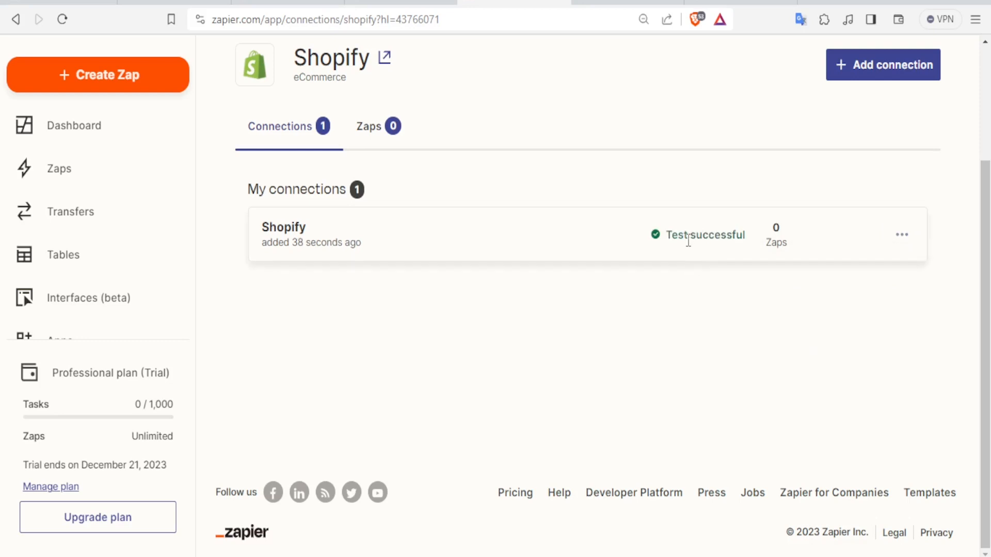
mouse_move(830, 225)
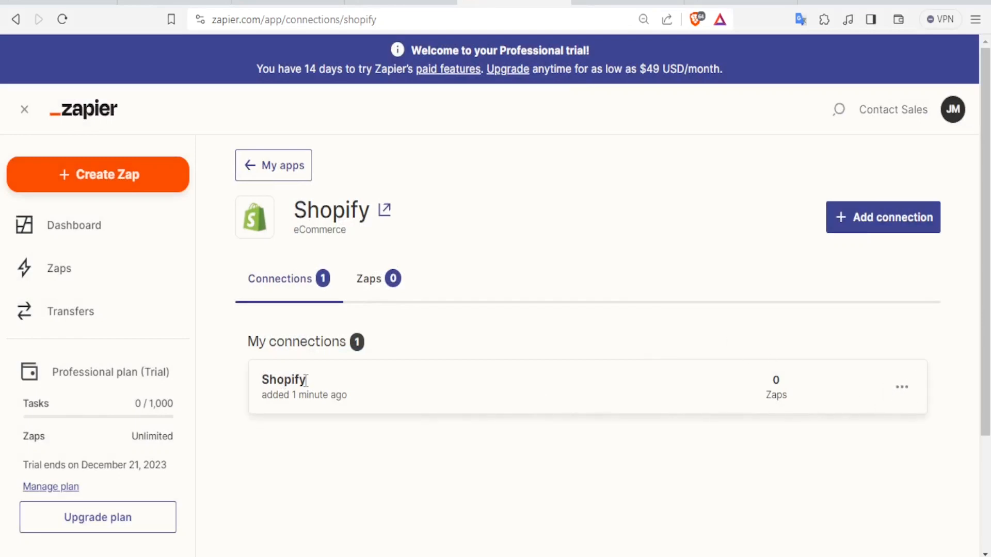
mouse_move(678, 403)
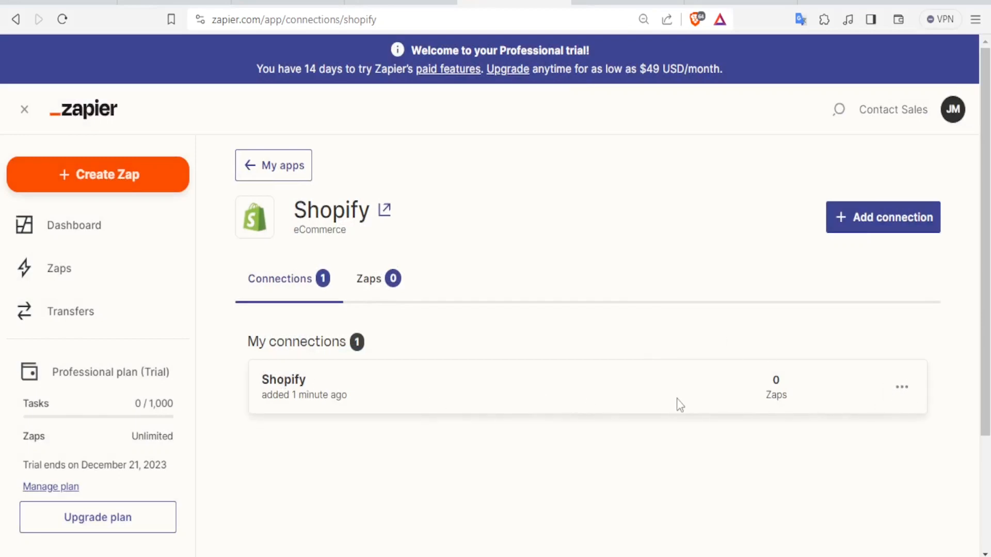
click(901, 386)
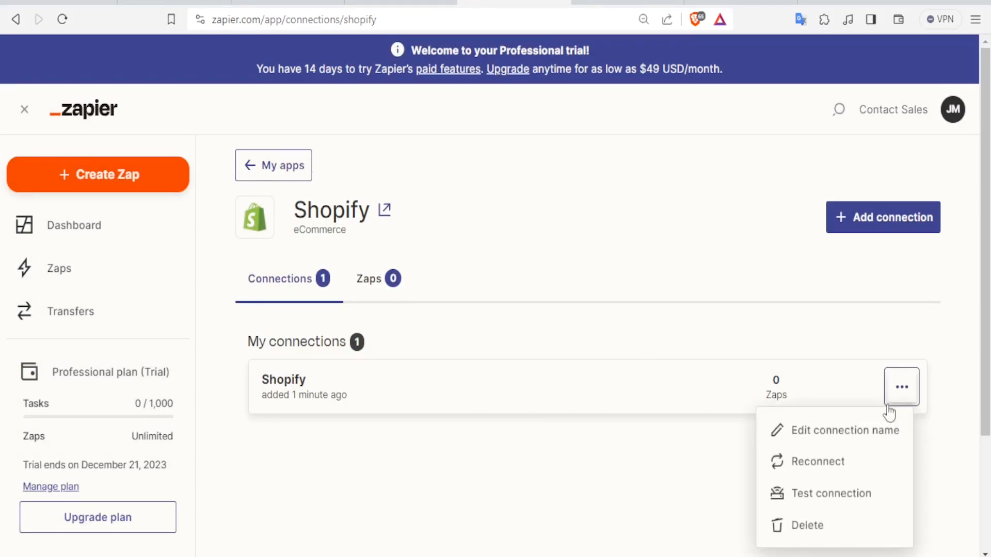
mouse_move(834, 438)
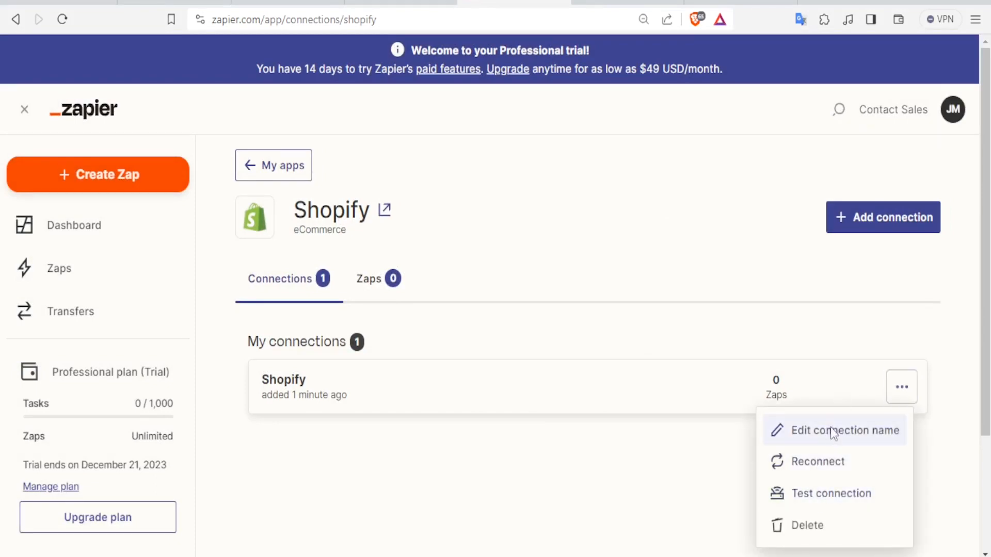
click(835, 431)
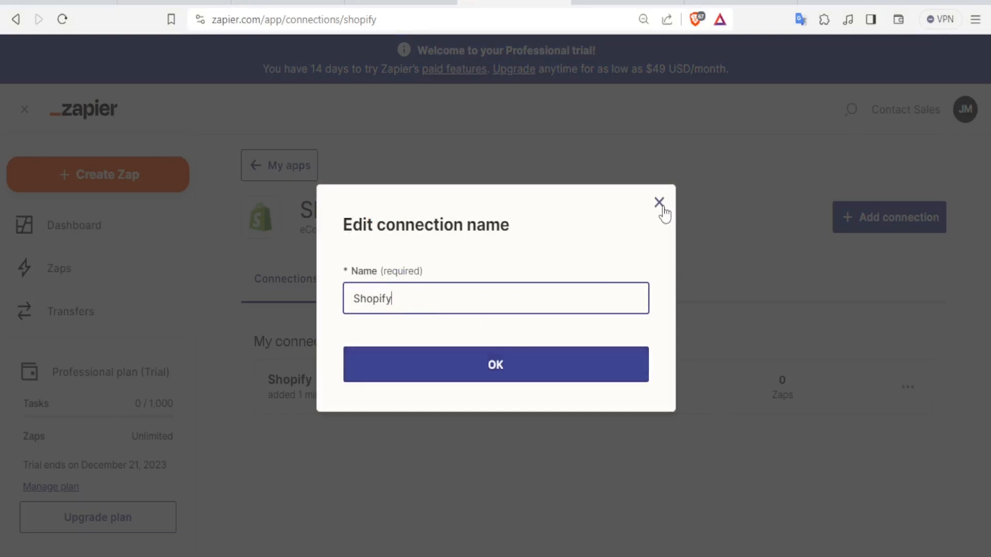
click(659, 201)
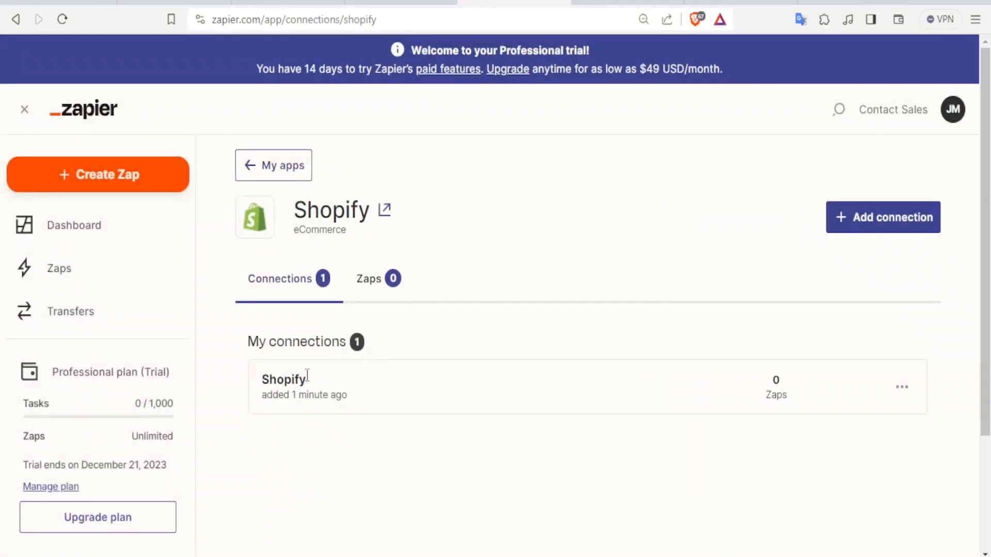
scroll(down, 3)
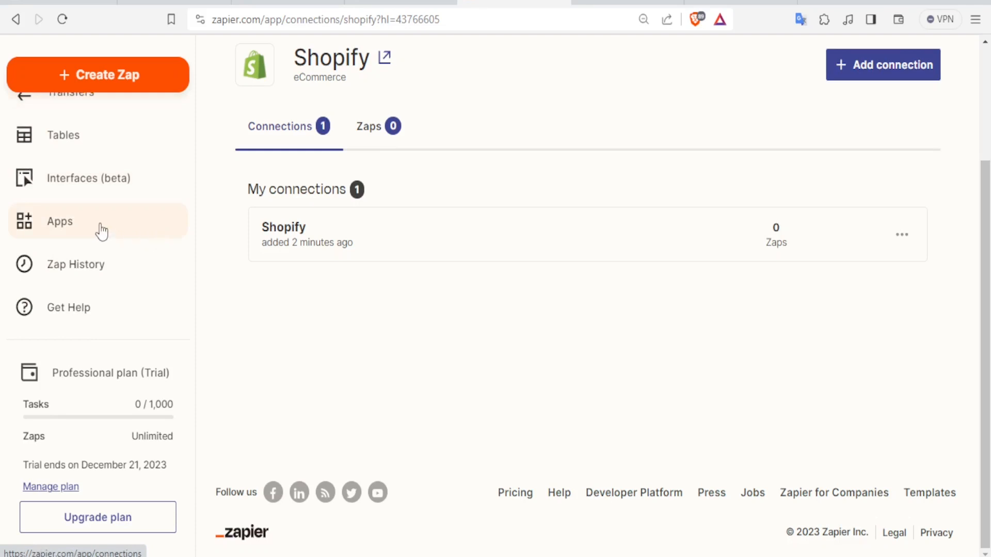
Search connected apps for 'glowroad', see no matching connections, then clear the search
click(59, 222)
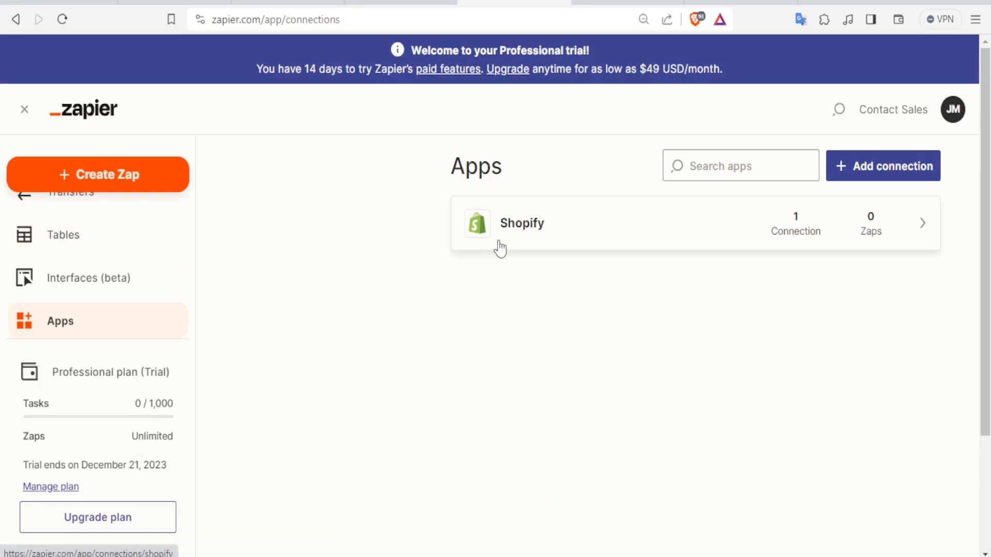
click(739, 166)
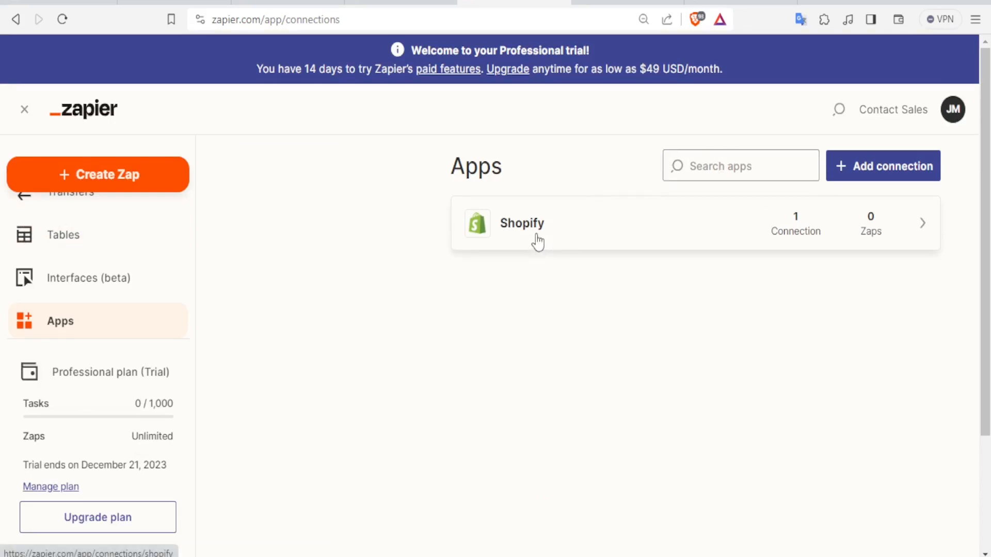
click(741, 166)
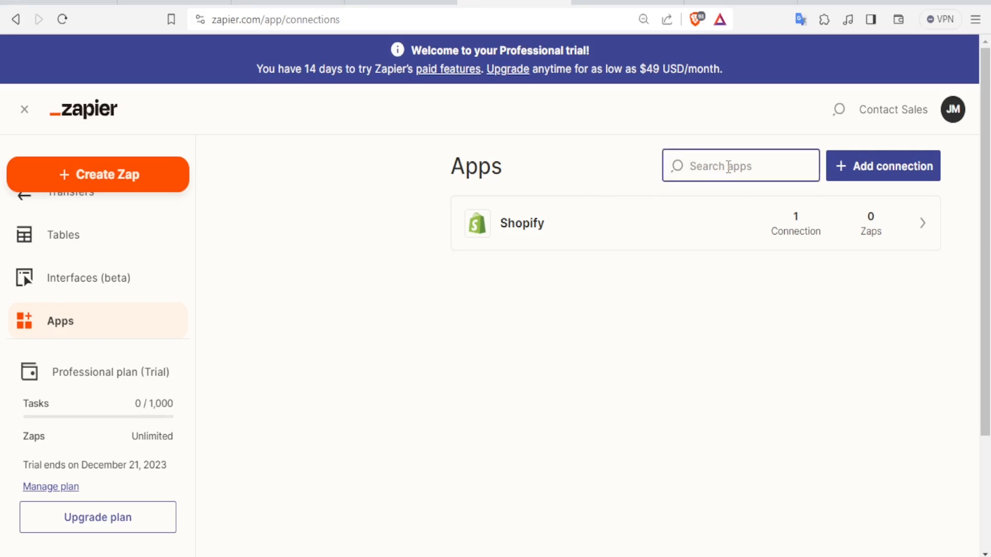
text(glowroad)
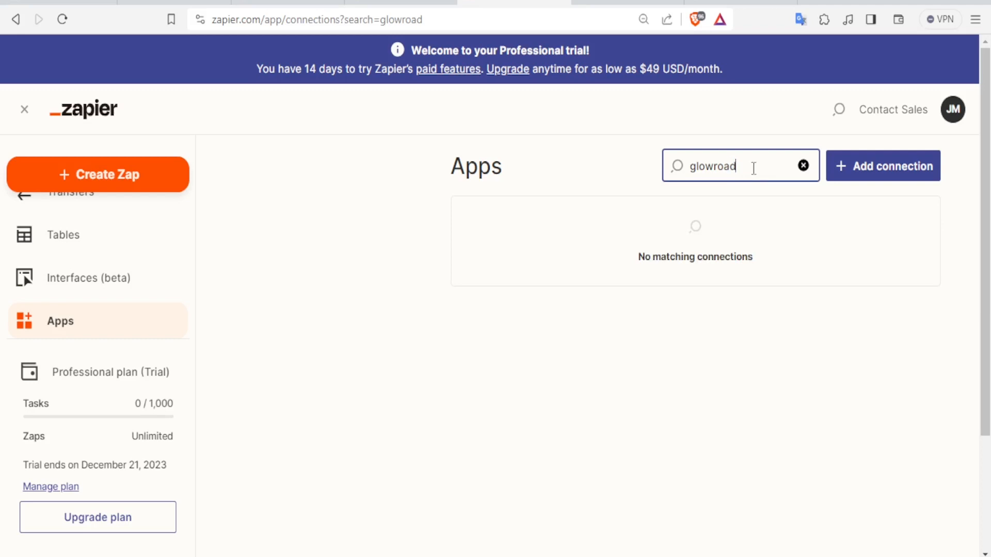
double_click(711, 166)
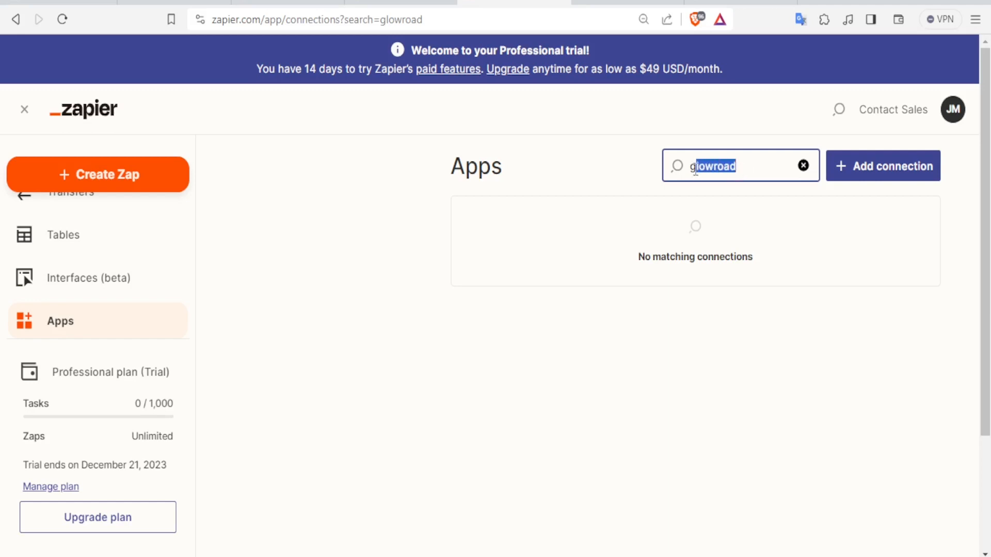
click(802, 166)
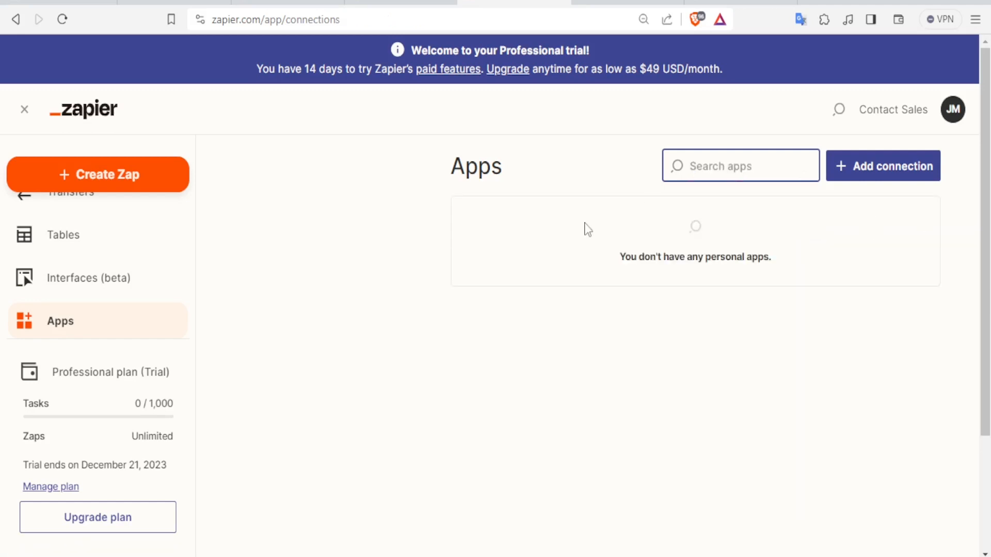
click(734, 165)
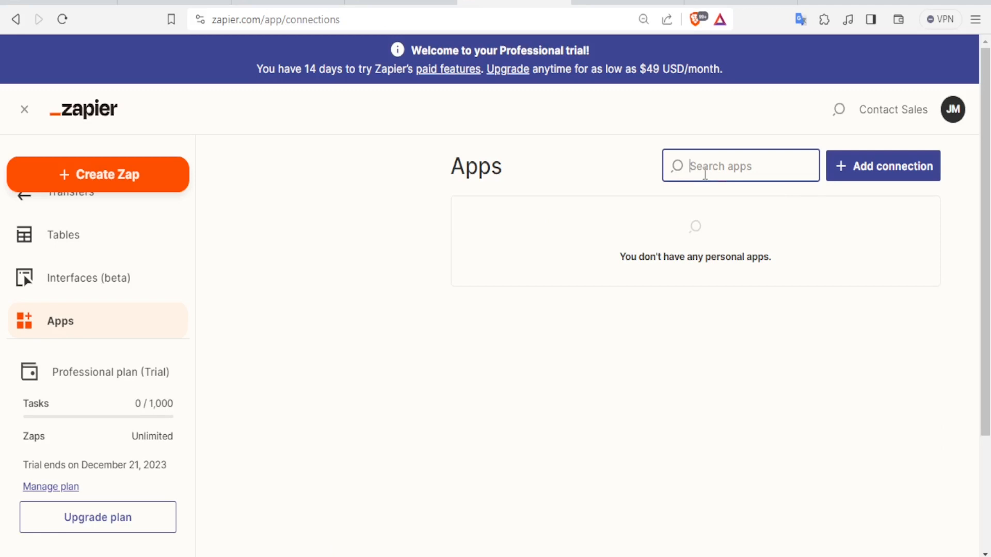
mouse_move(502, 257)
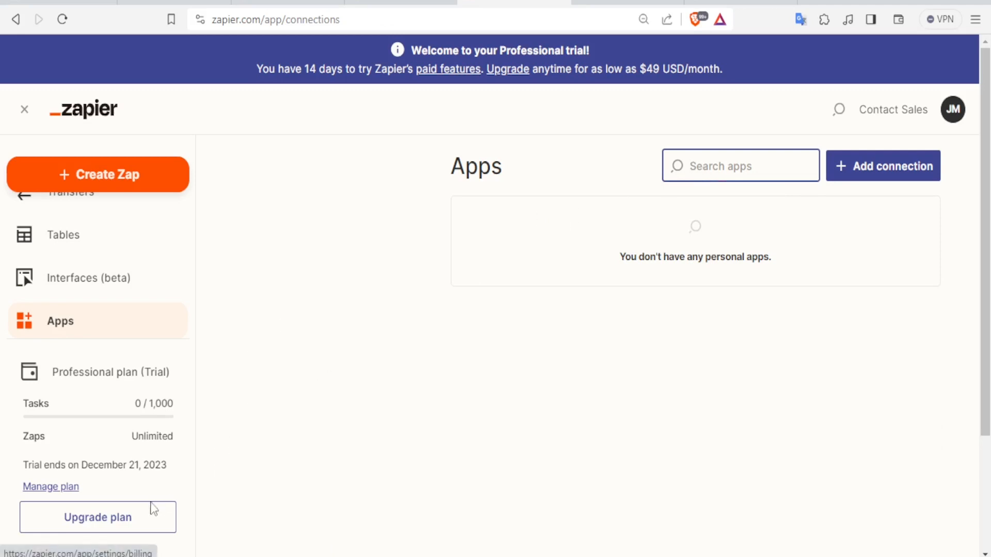
Go to Upgrade plan and scroll through the Free, Starter, Professional, Team and Company plans
click(98, 517)
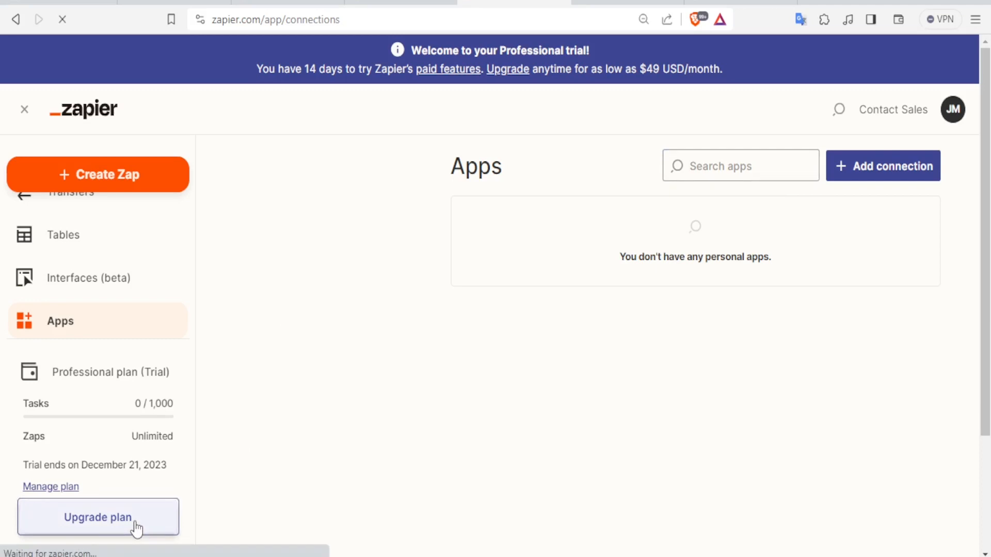
click(97, 517)
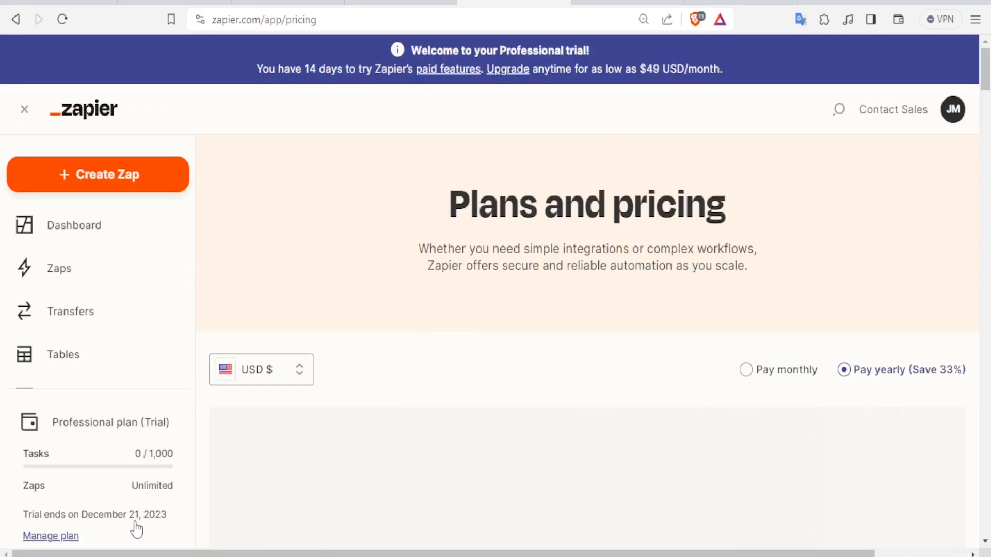
scroll(down, 3)
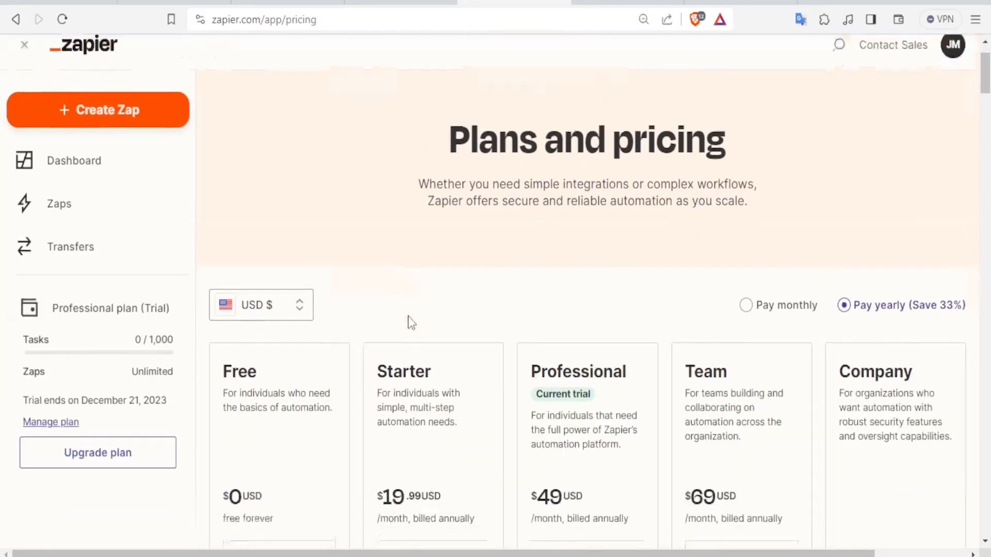
scroll(down, 3)
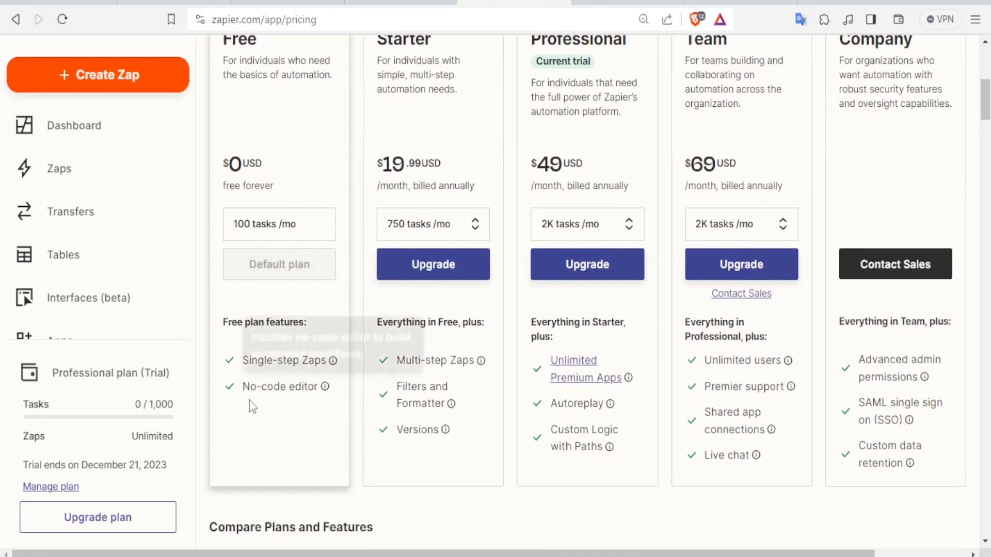
mouse_move(308, 371)
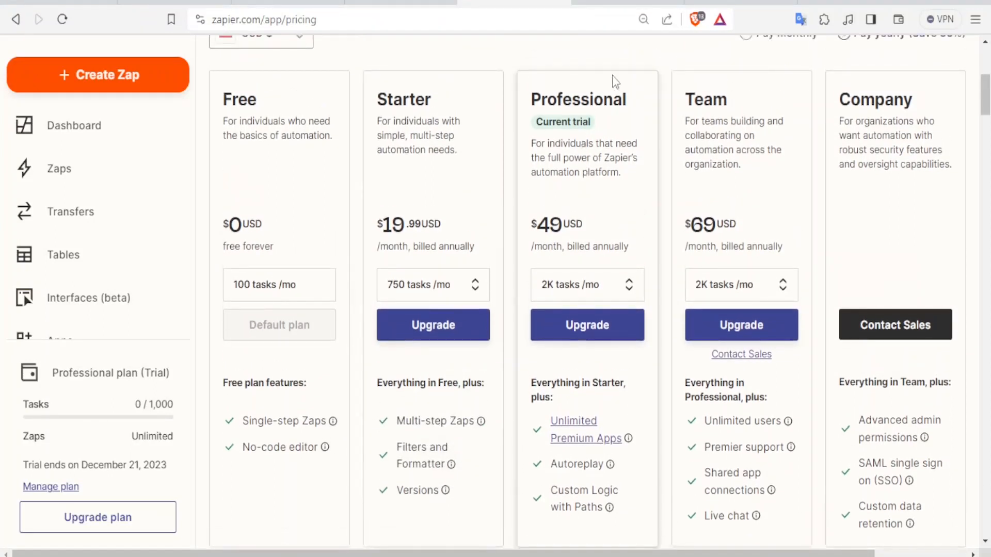
mouse_move(590, 205)
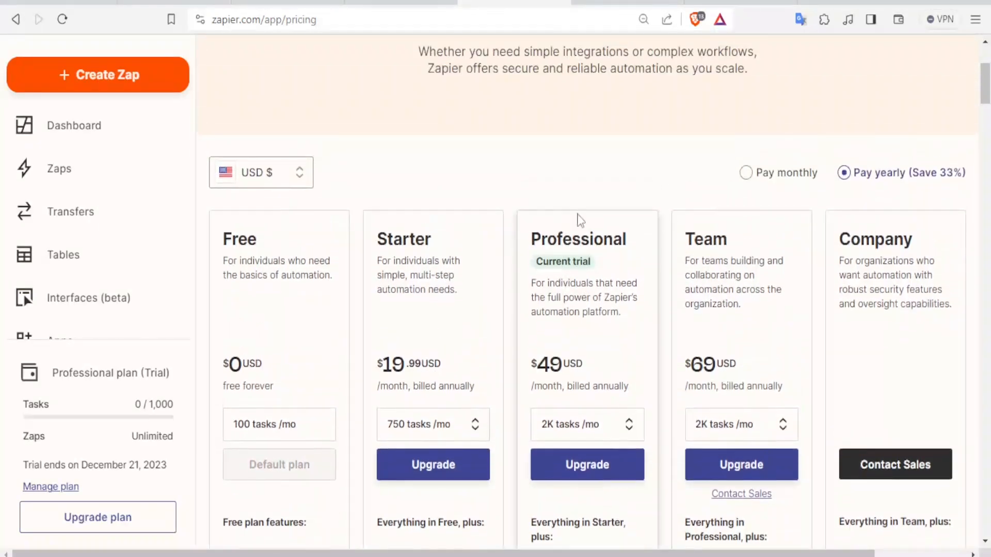
mouse_move(745, 180)
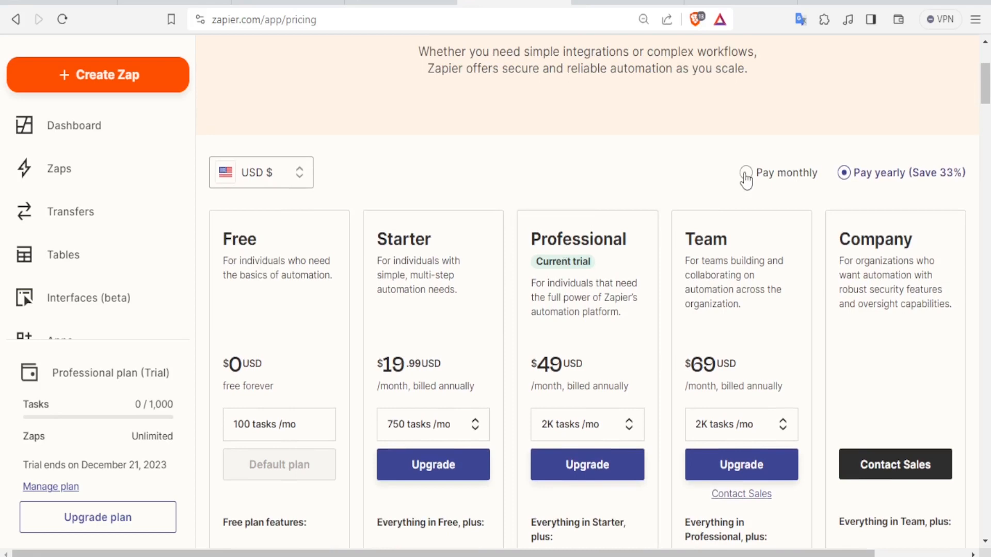
click(745, 173)
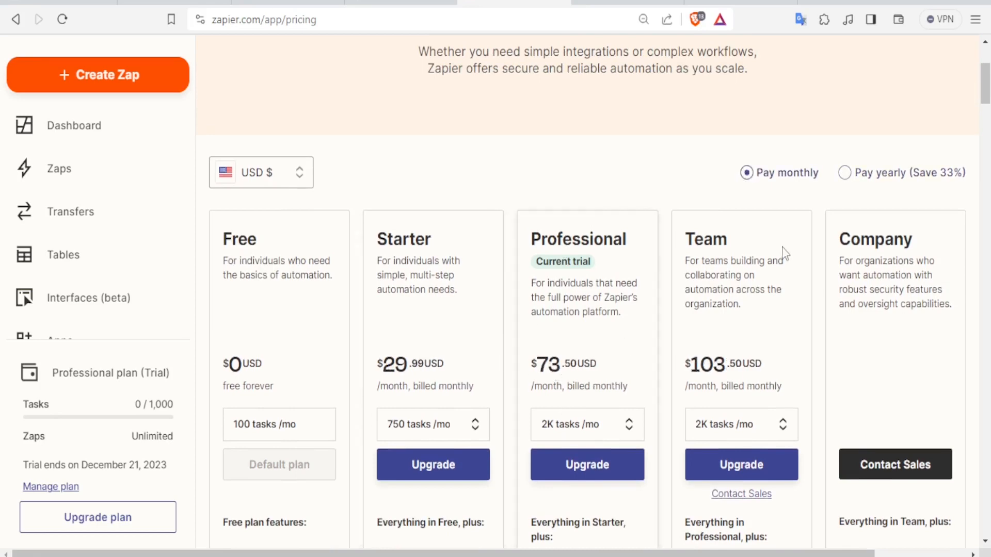
click(844, 173)
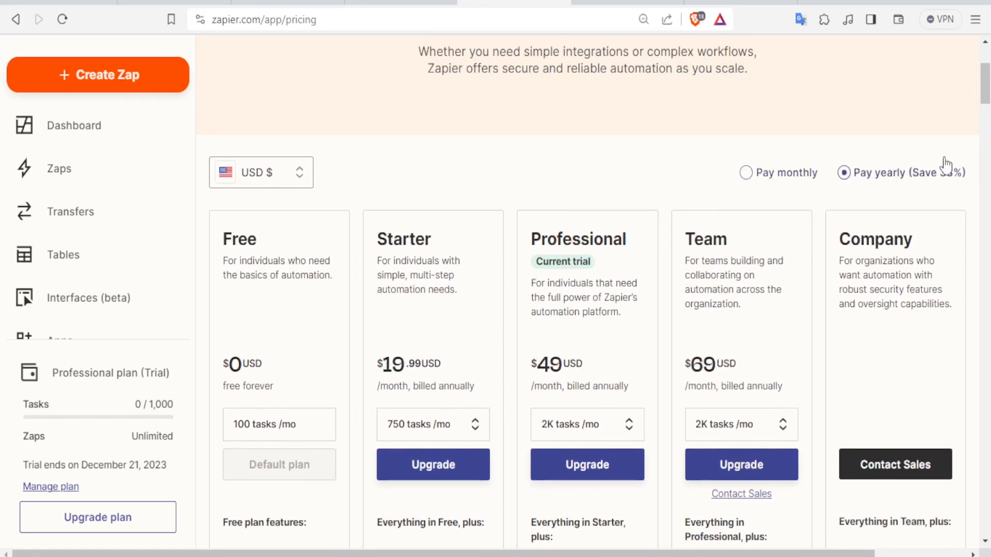
scroll(down, 3)
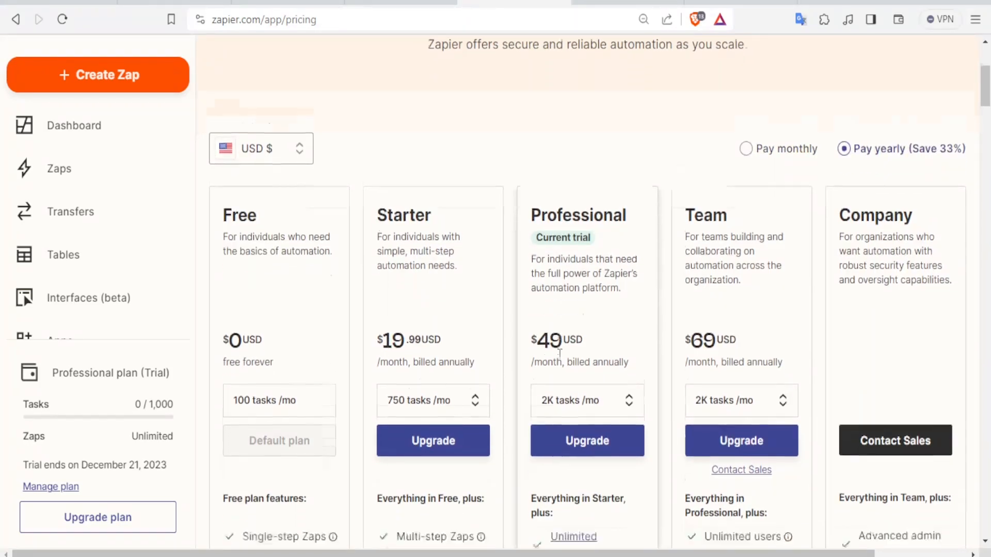
scroll(down, 3)
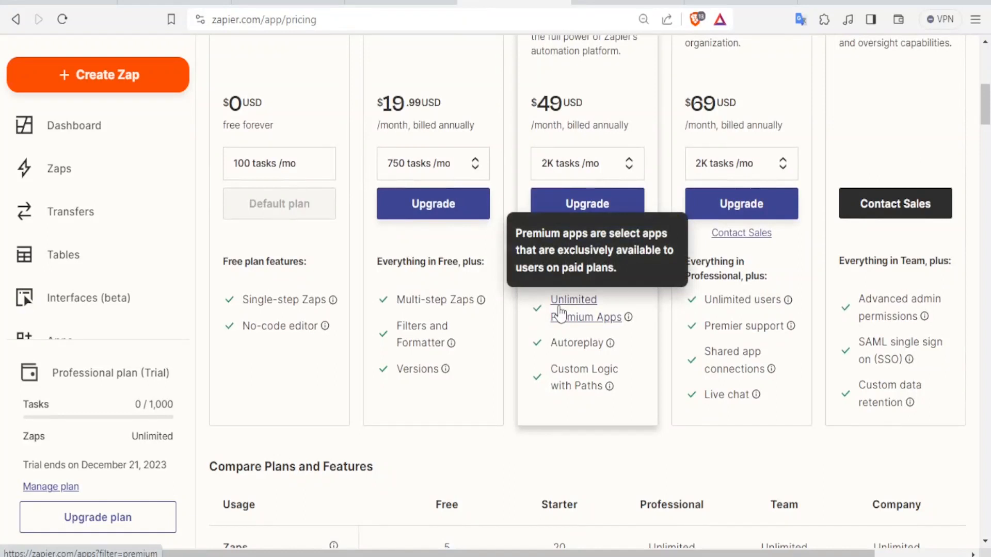
mouse_move(583, 318)
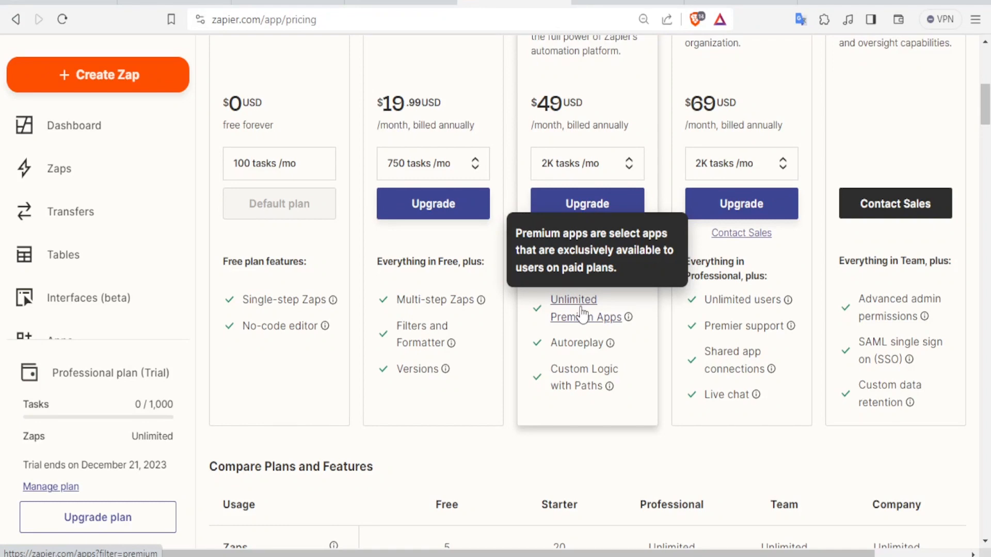
Open Unlimited Premium Apps and sort the directory by Premium, Beta, then Recently Launched
click(585, 317)
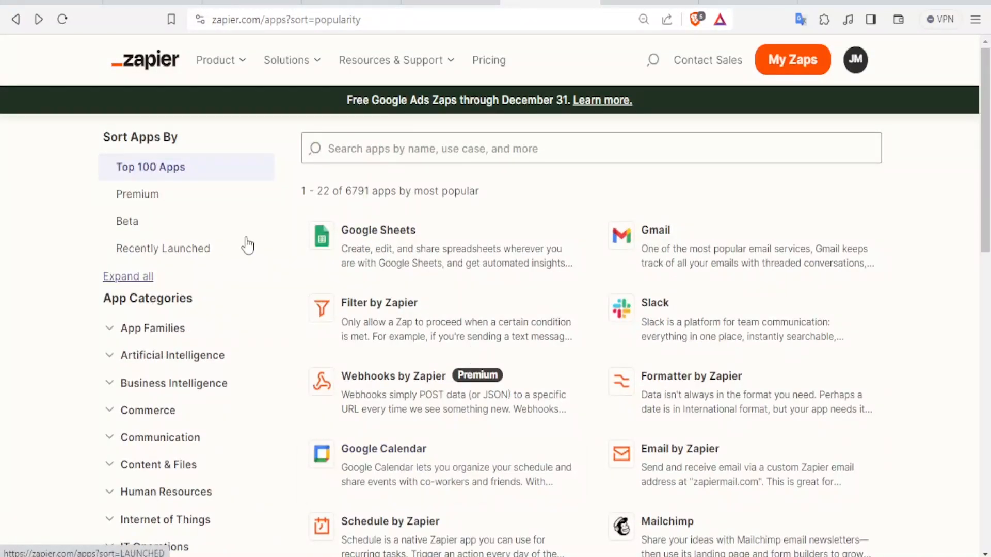
click(137, 195)
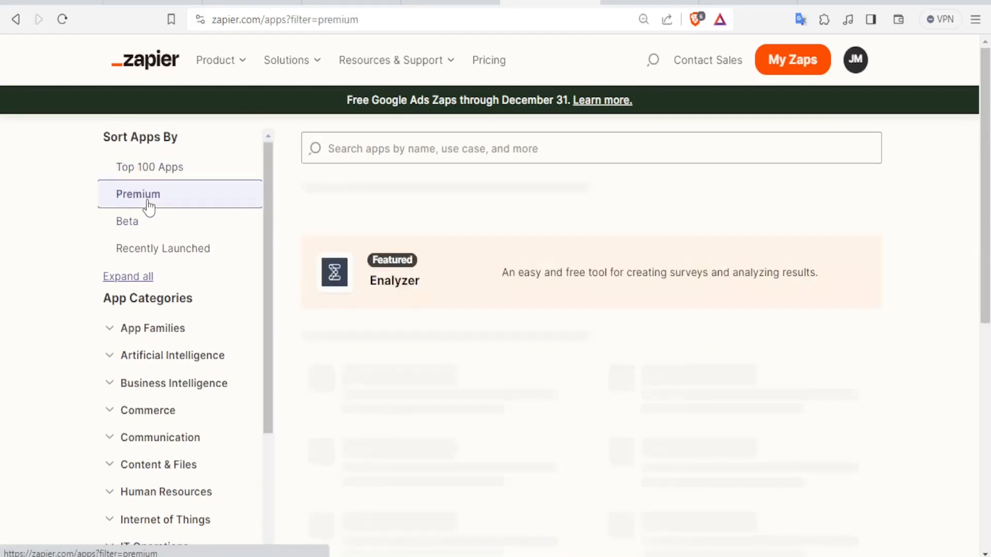
click(127, 221)
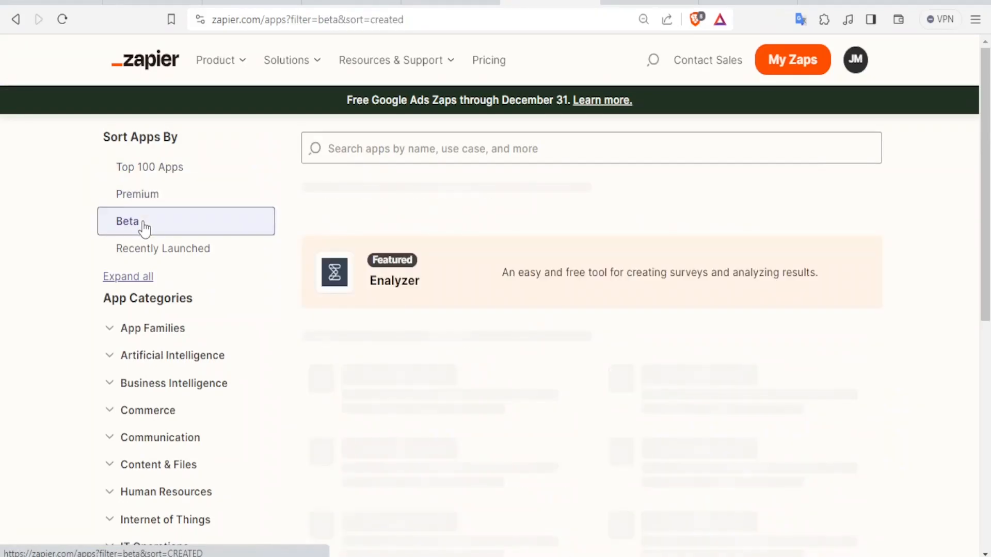
click(163, 248)
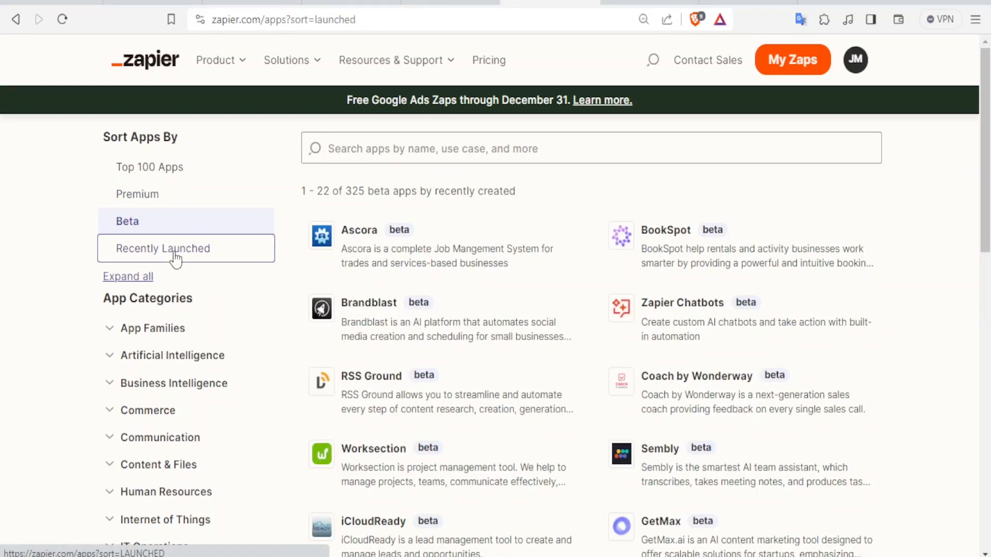
click(163, 248)
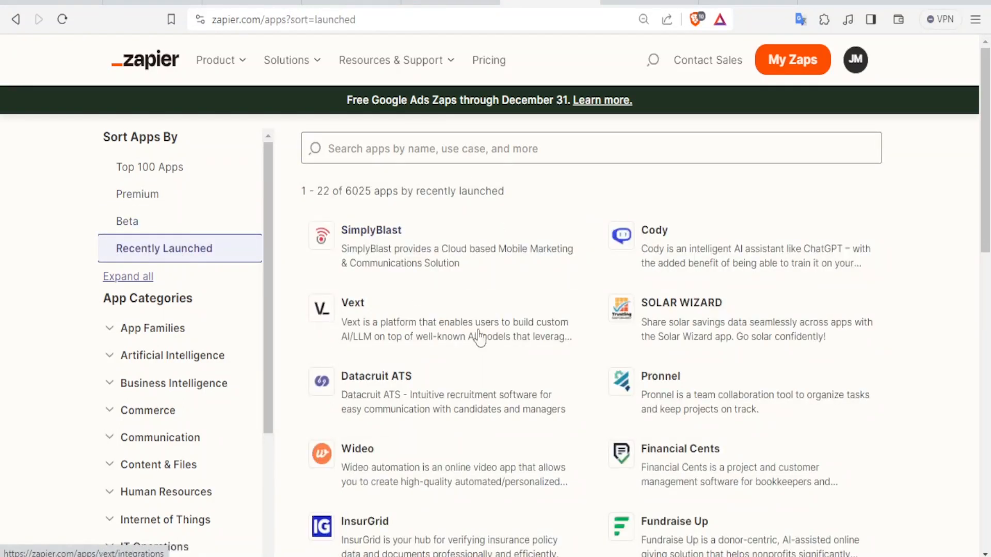
mouse_move(740, 372)
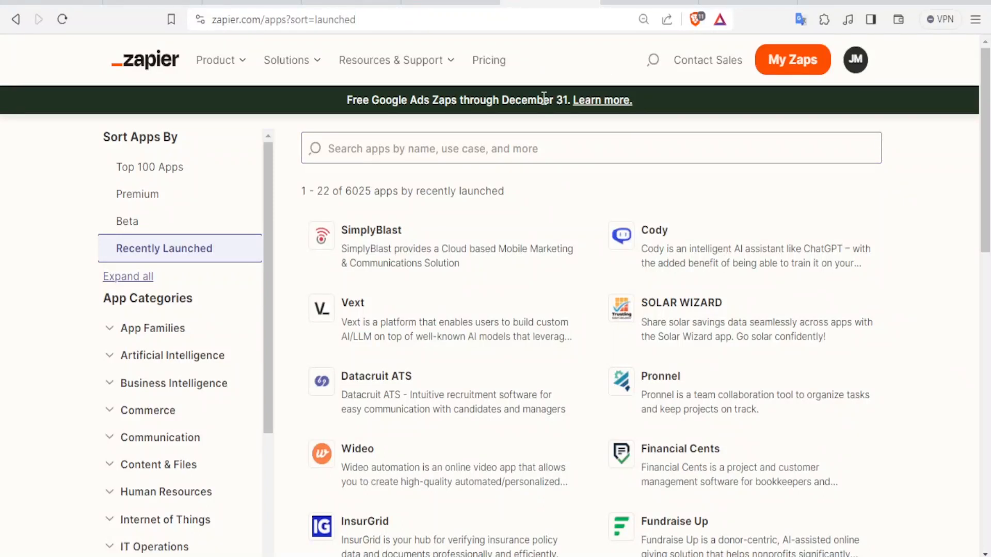
mouse_move(556, 263)
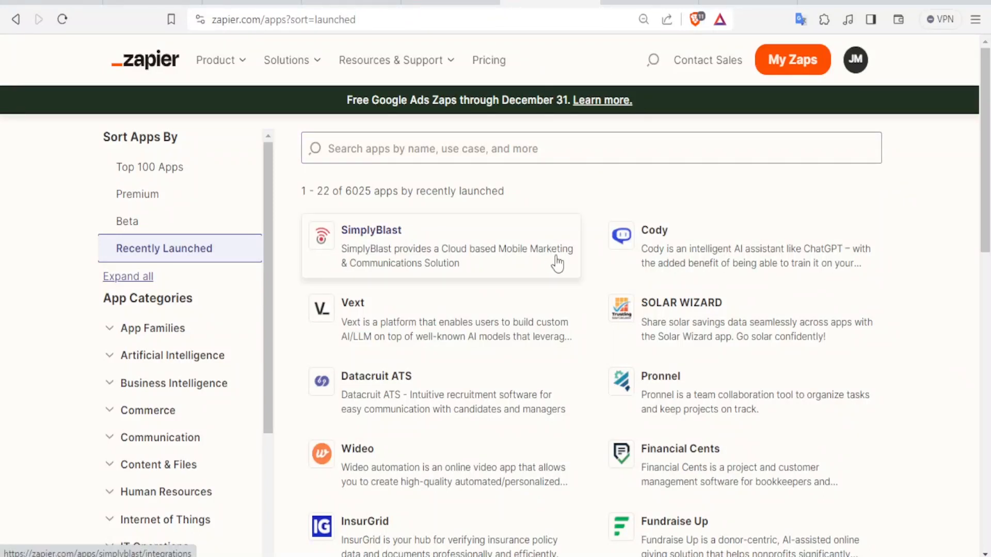
mouse_move(556, 5)
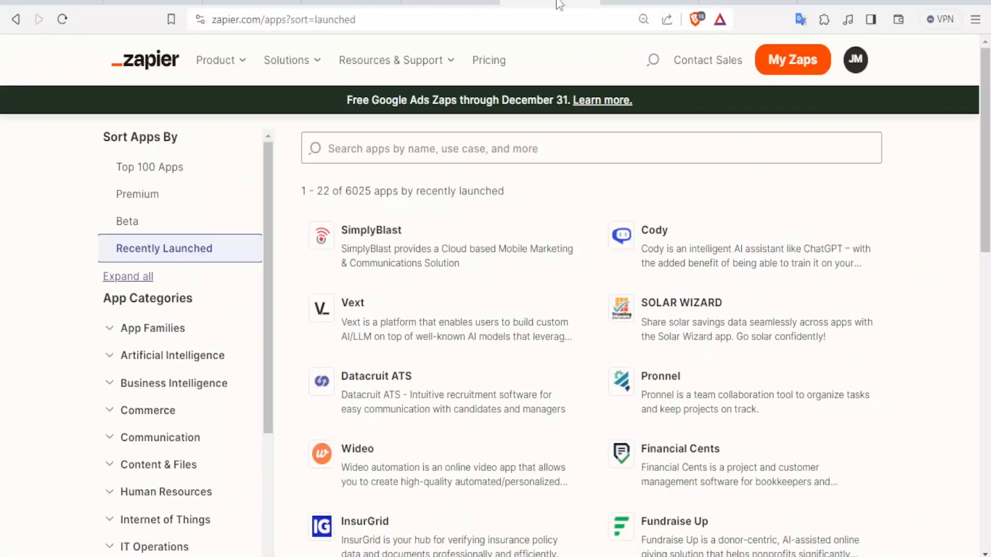